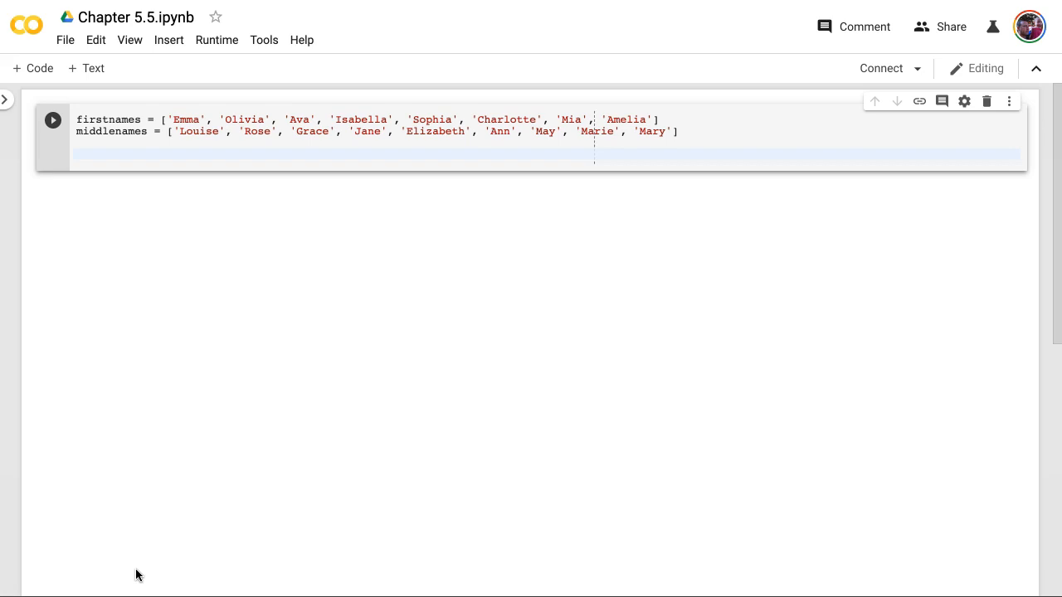
pyautogui.moveTo(177, 284)
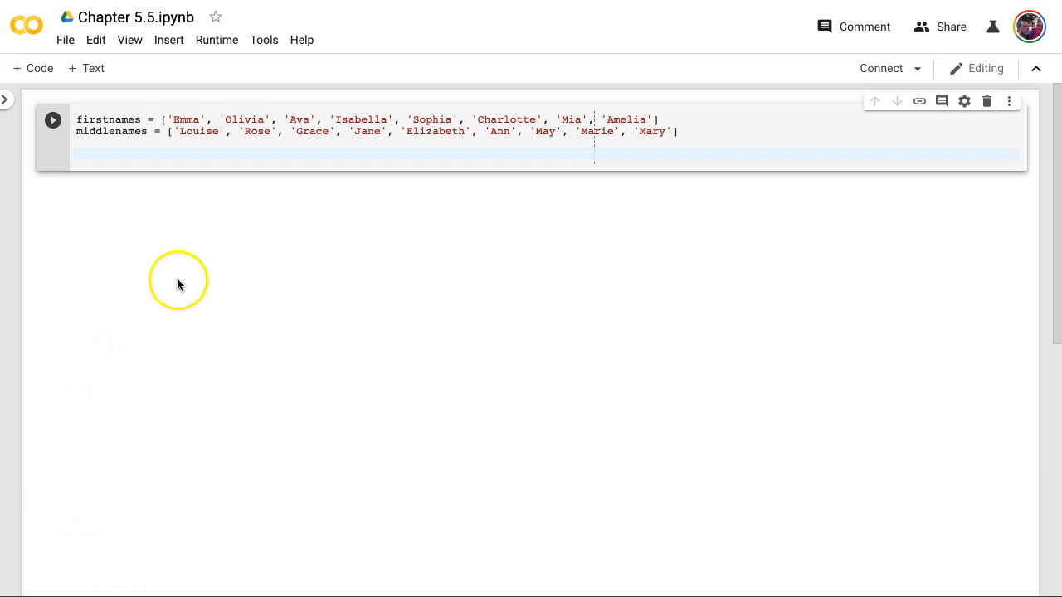
pyautogui.moveTo(170, 157)
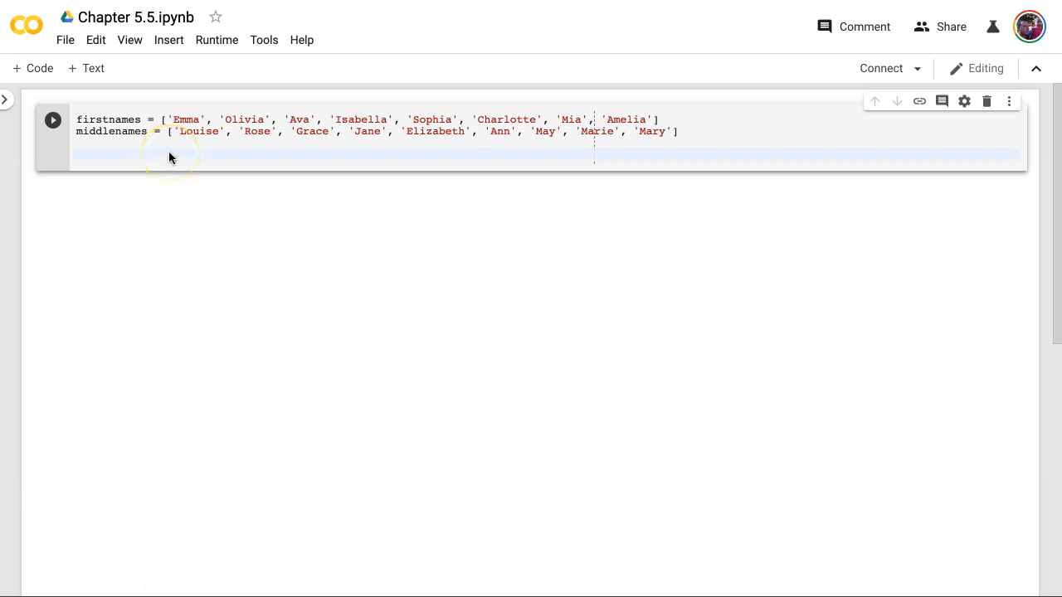
# Highlight the firstnames list name while reviewing the two list definitions.
pyautogui.doubleClick(109, 119)
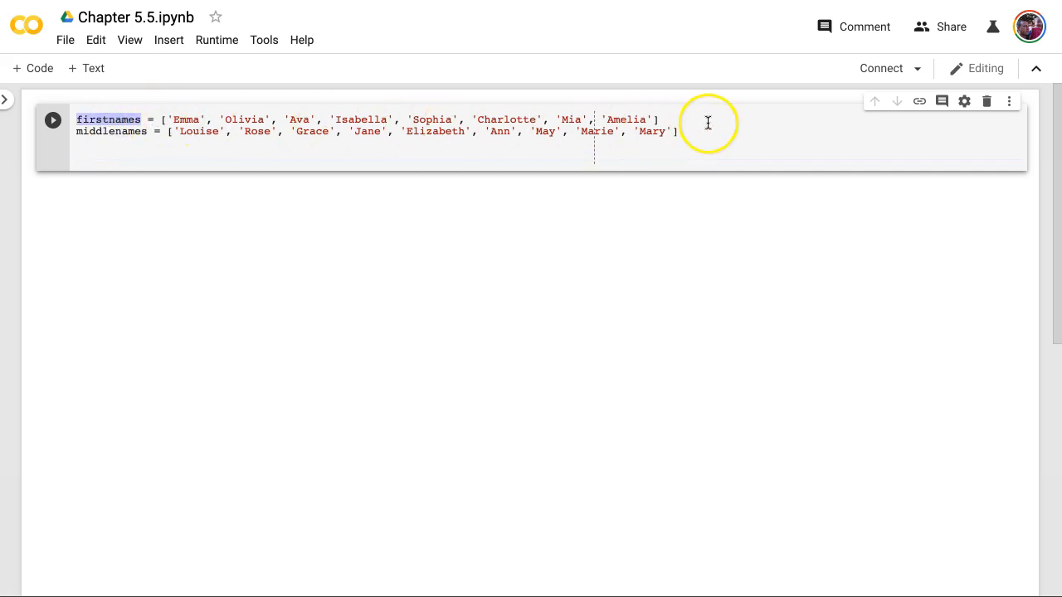
pyautogui.moveTo(427, 125)
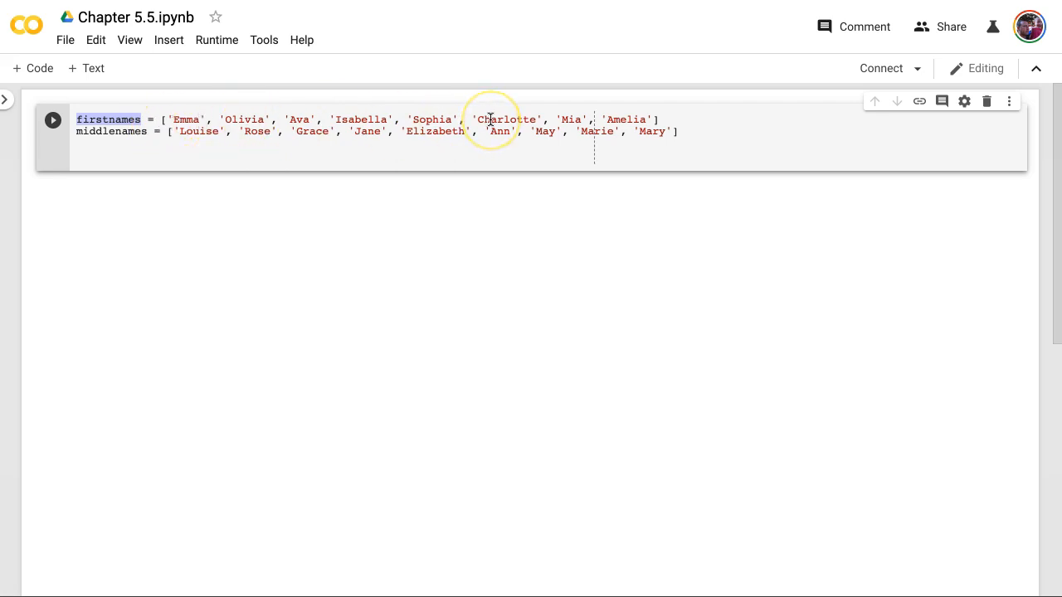
pyautogui.moveTo(282, 159)
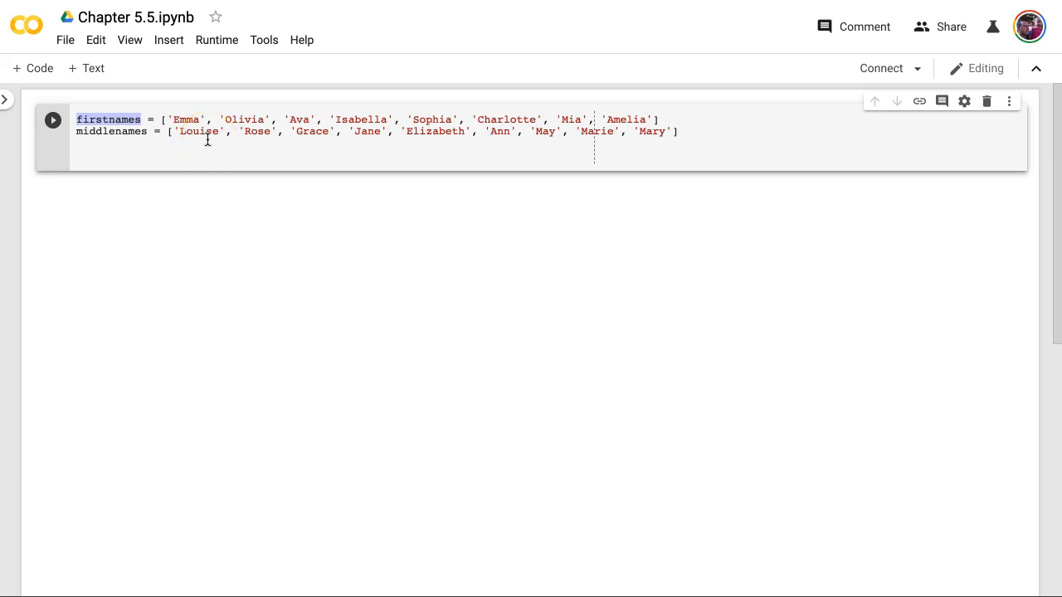
pyautogui.moveTo(223, 135)
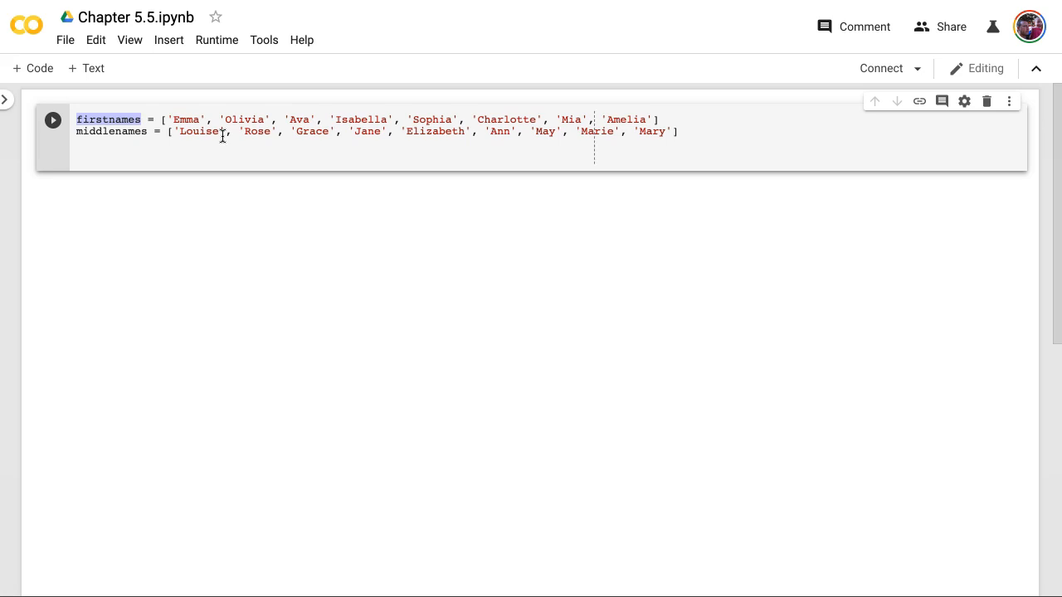
pyautogui.moveTo(731, 136)
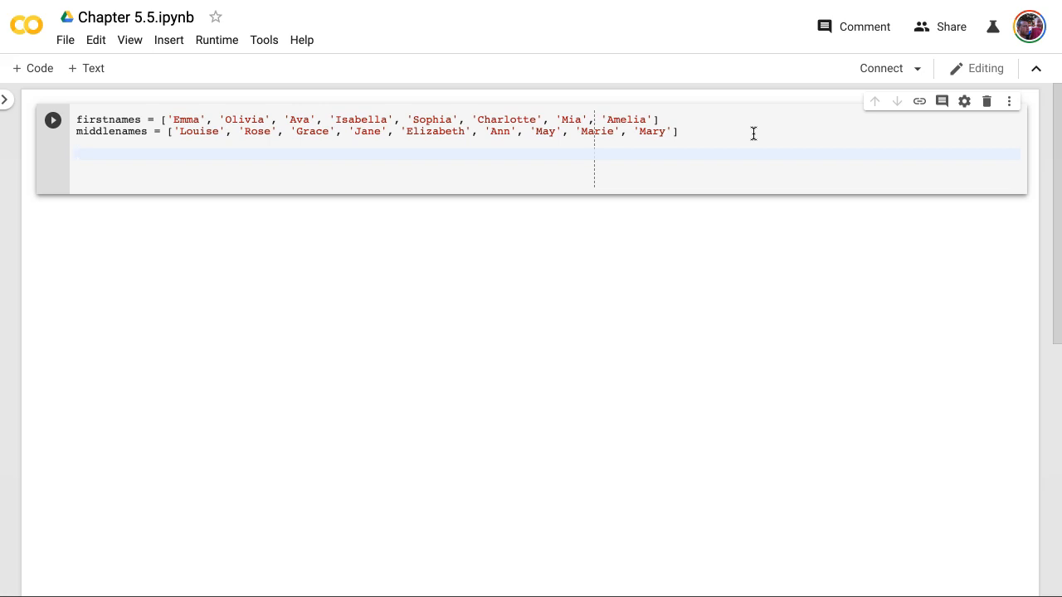
# Write the outer loop line 'for fn in firstnames:'.
pyautogui.write('for')
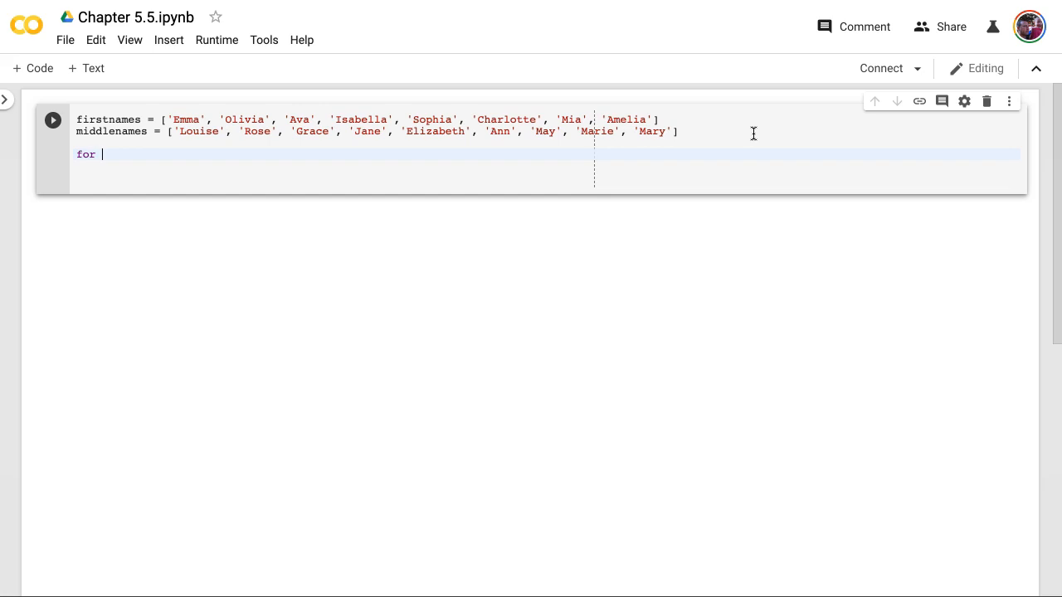
pyautogui.write('fn')
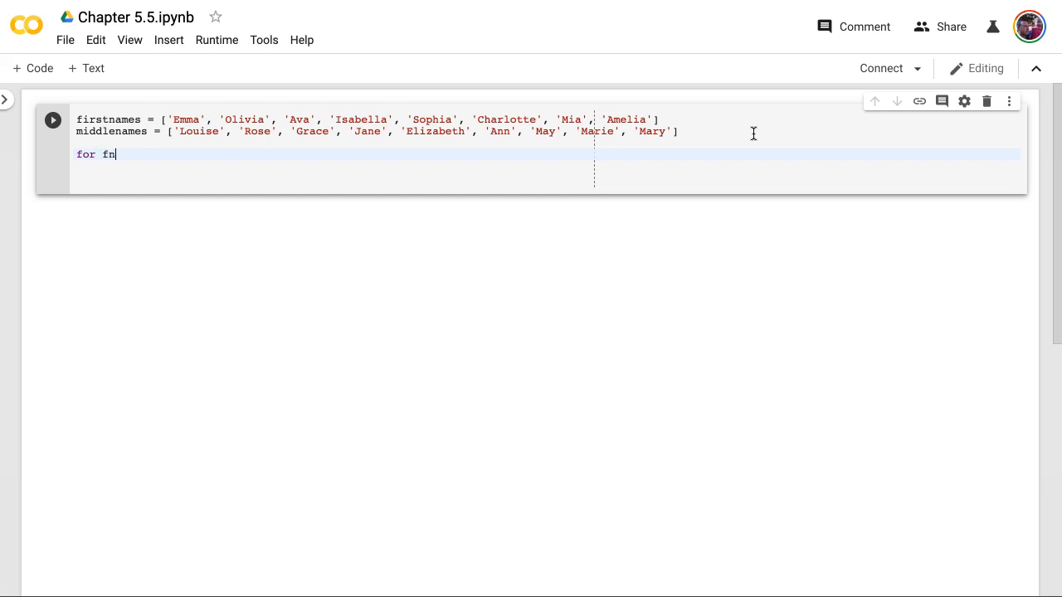
pyautogui.moveTo(749, 133)
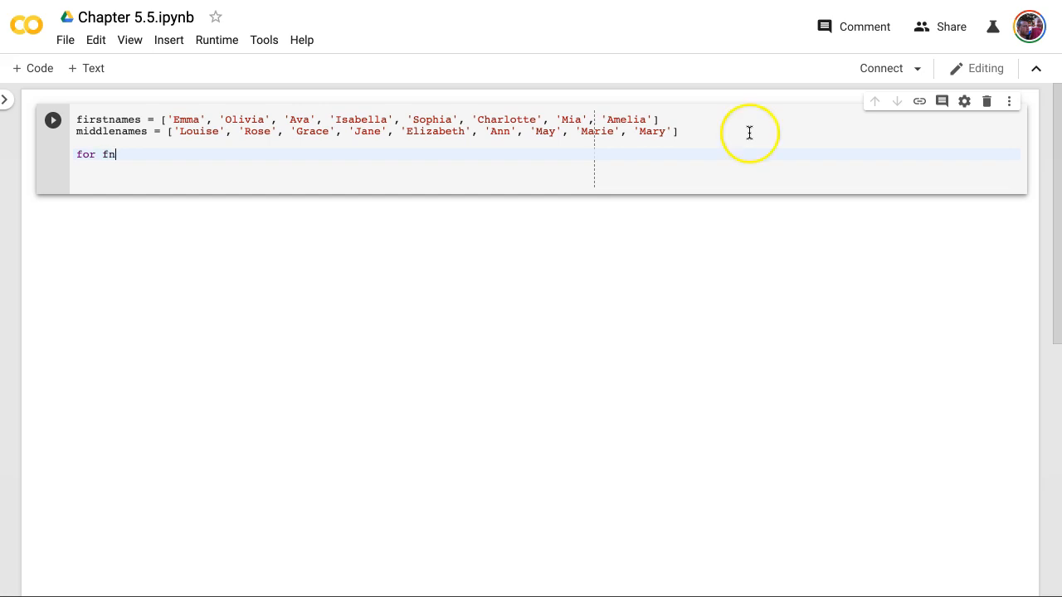
pyautogui.moveTo(164, 145)
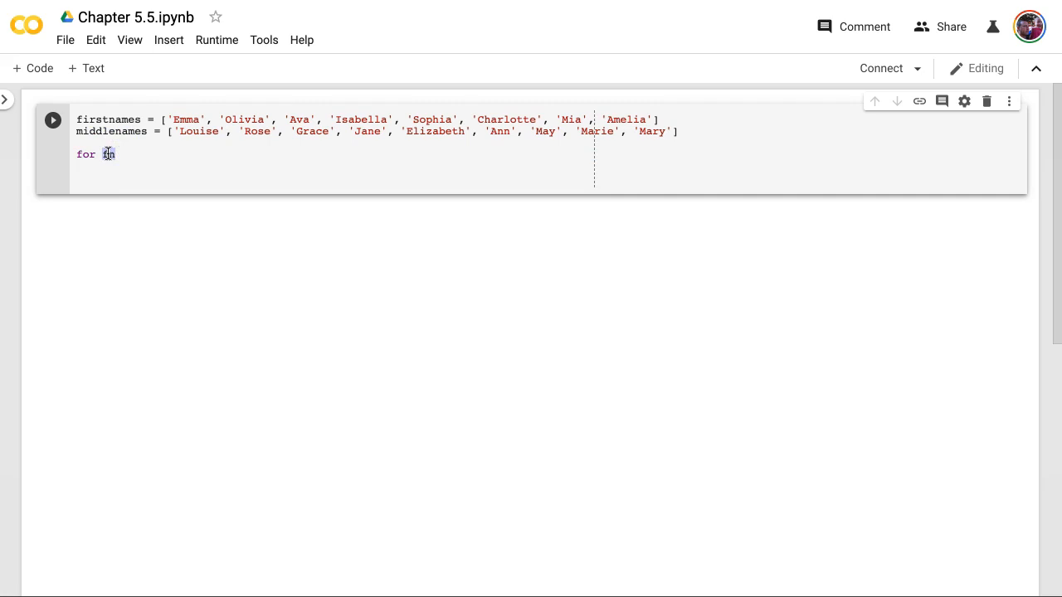
pyautogui.write('fn')
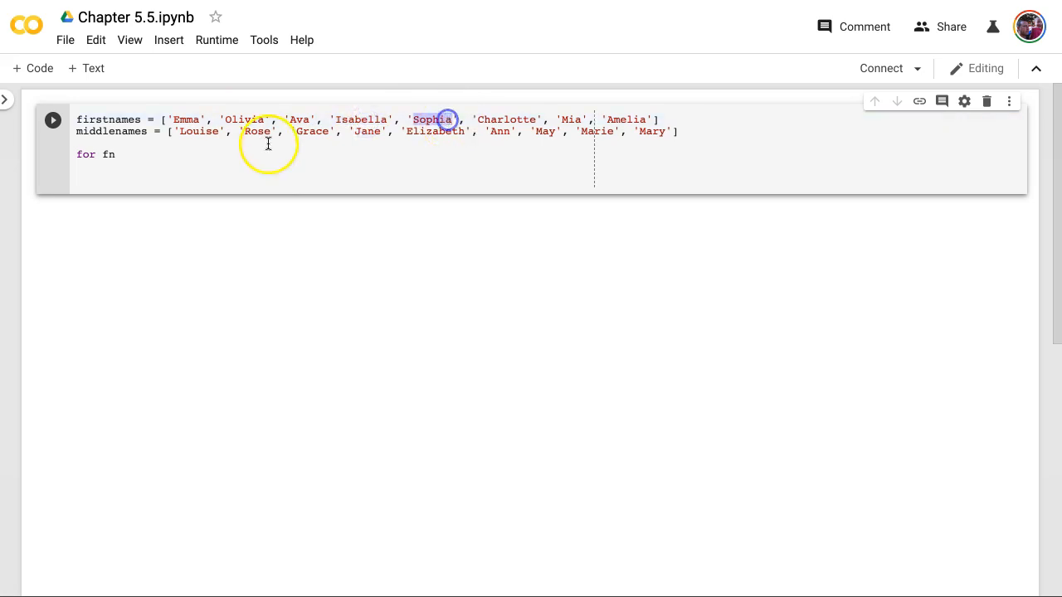
pyautogui.click(119, 155)
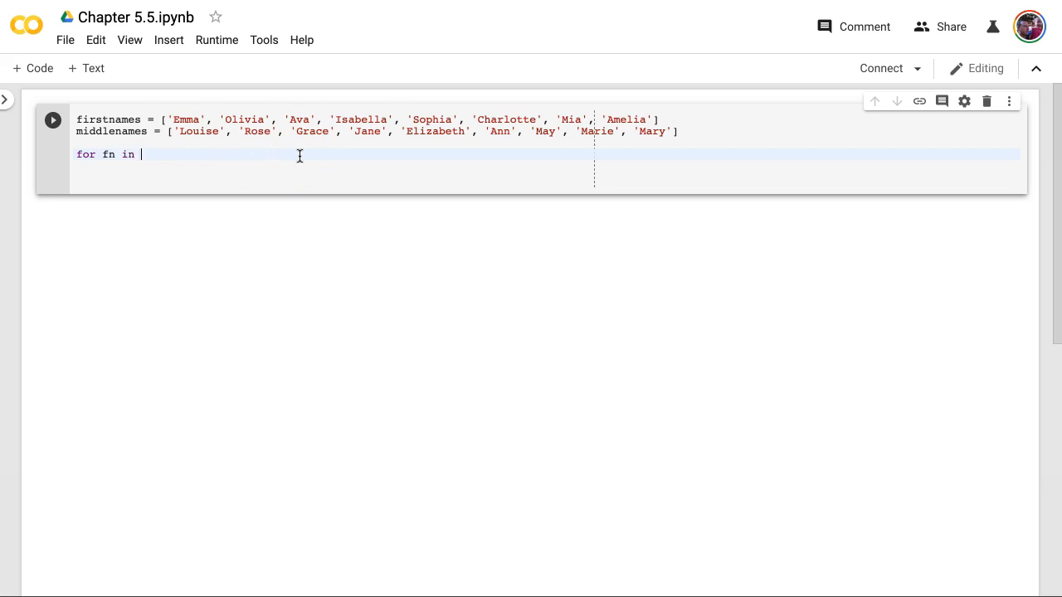
pyautogui.write('firstnames')
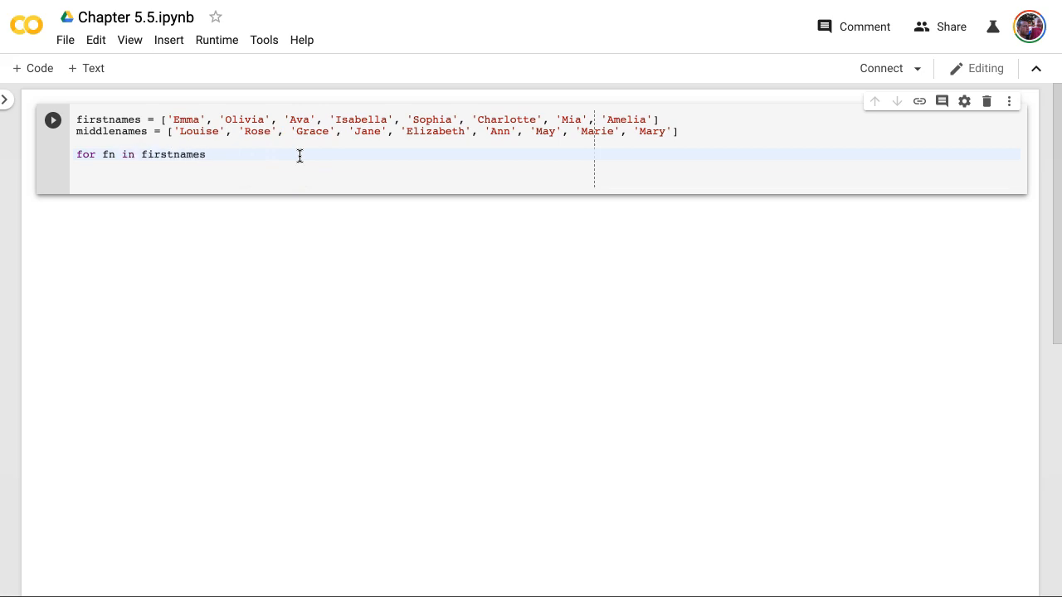
pyautogui.write(':')
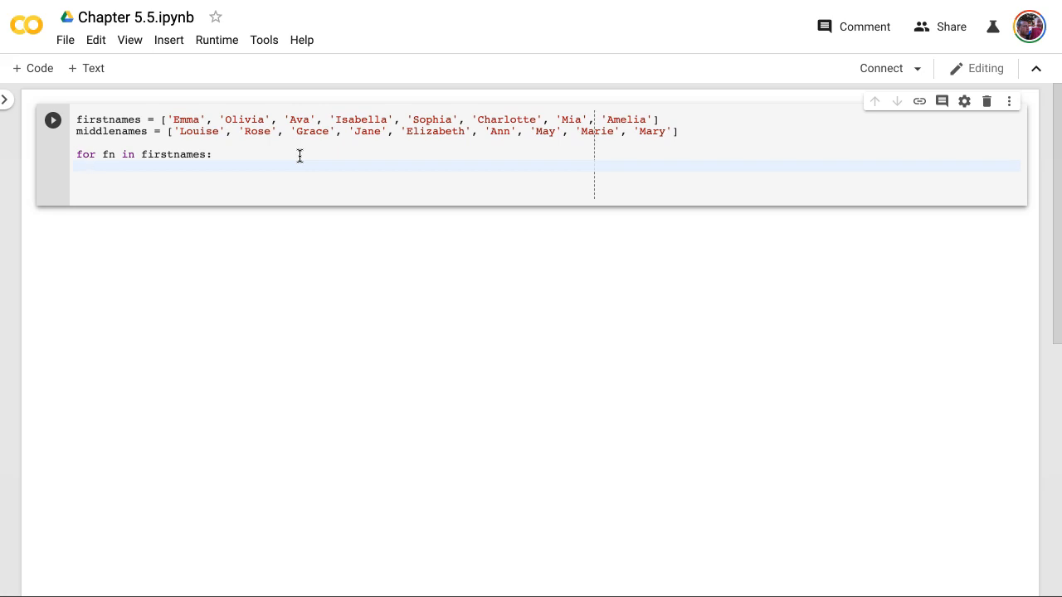
# Add the inner loop 'for mn in middlenames:' printing fn + " " + mn.
pyautogui.write('for md')
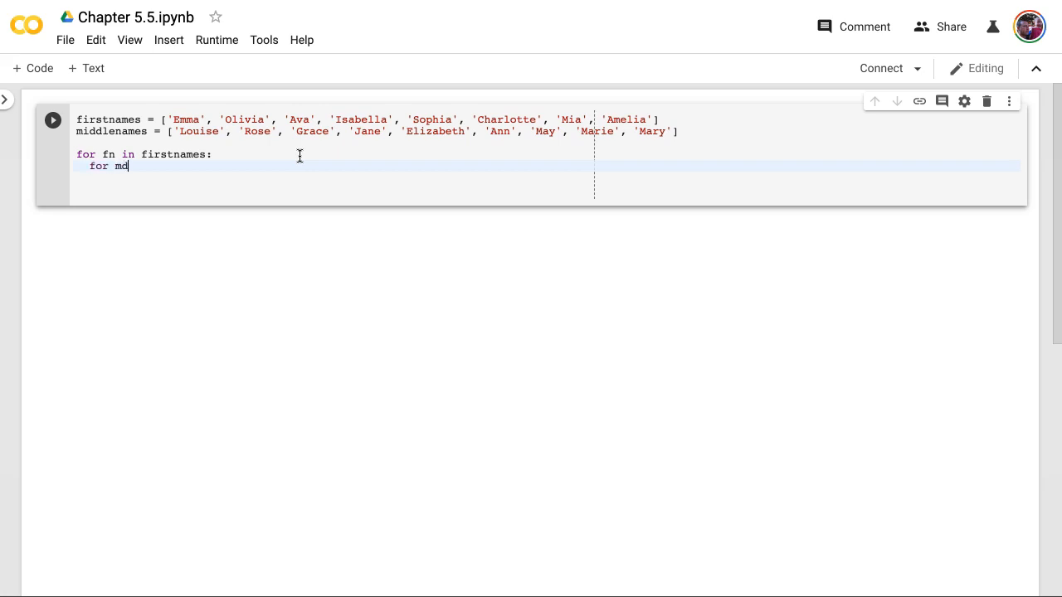
pyautogui.write('n in middlena')
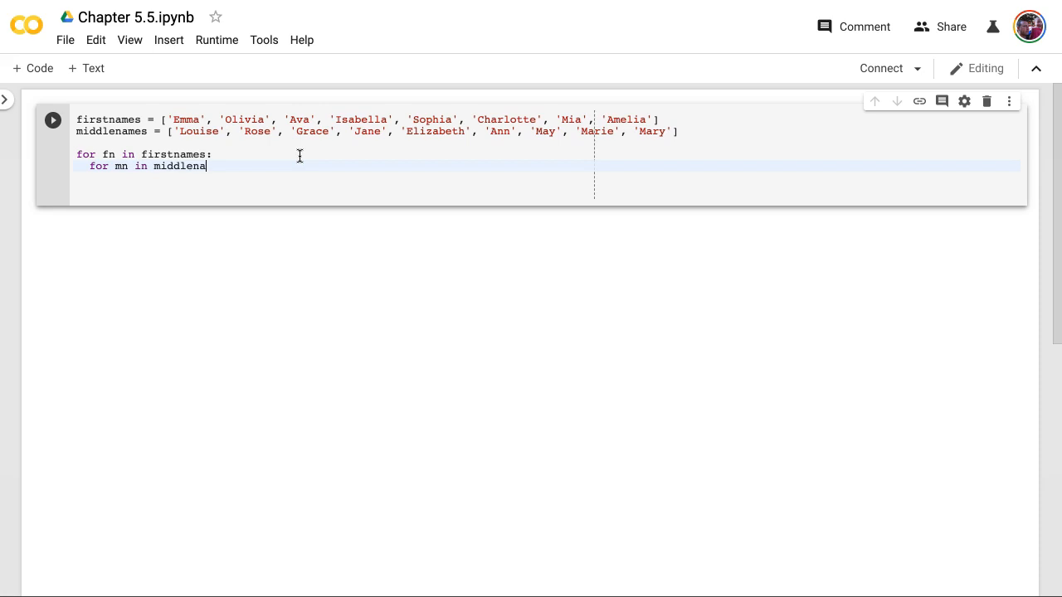
pyautogui.write('mes:')
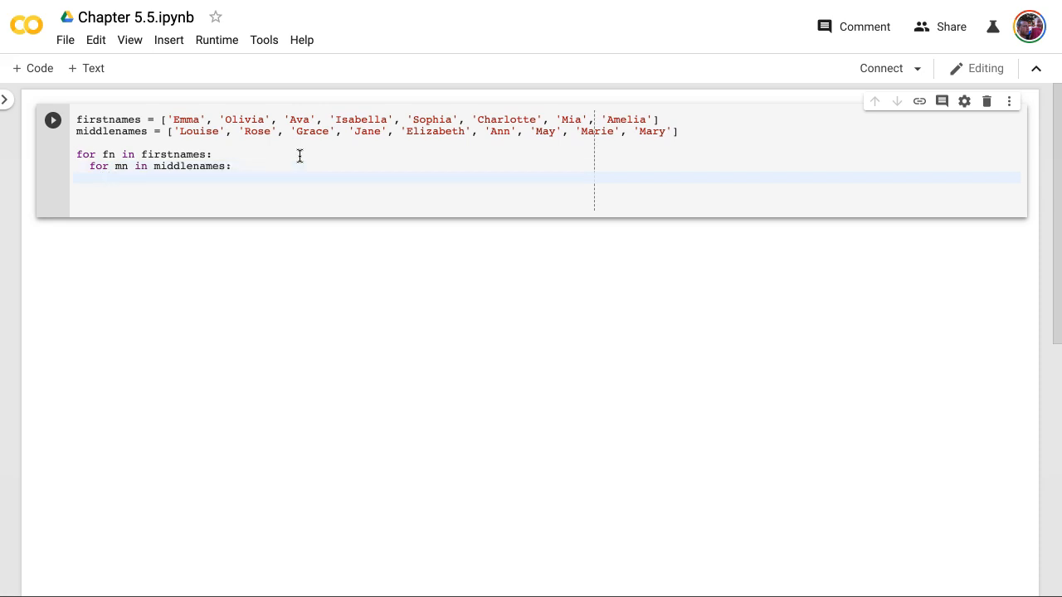
pyautogui.write('print()')
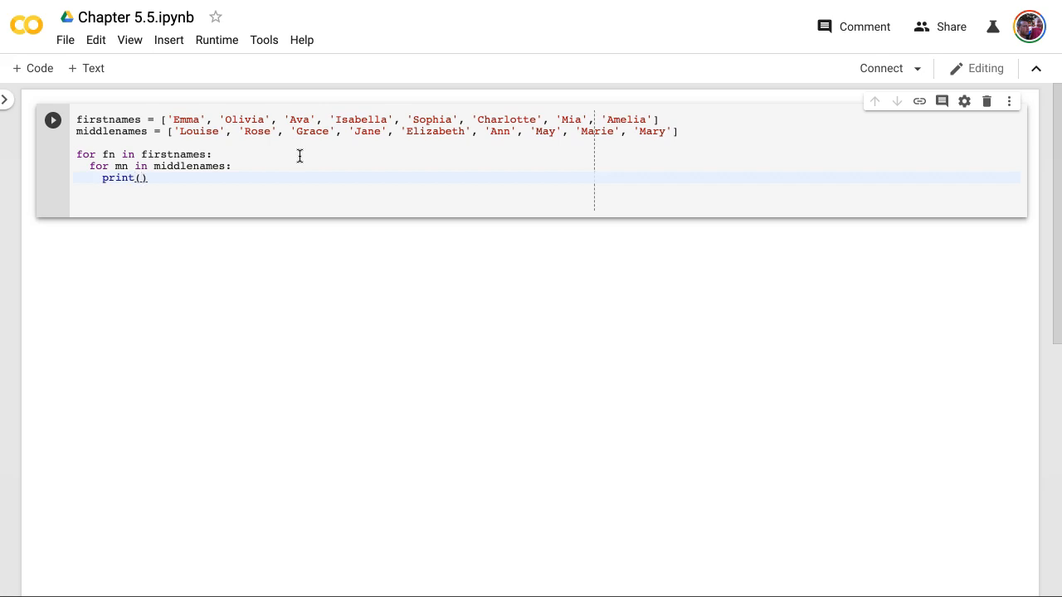
pyautogui.write('fn +')
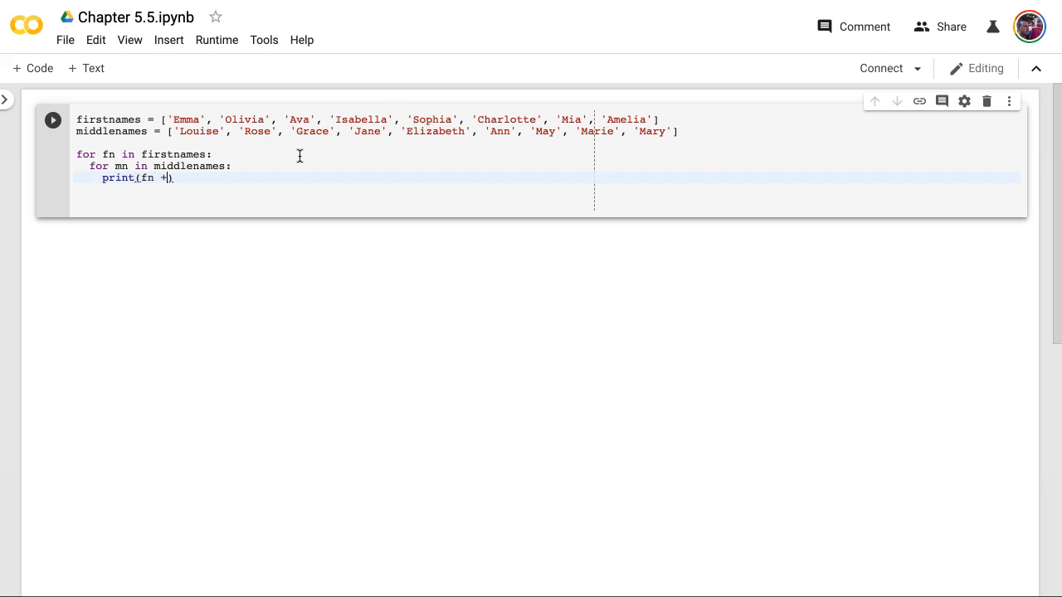
pyautogui.write('"')
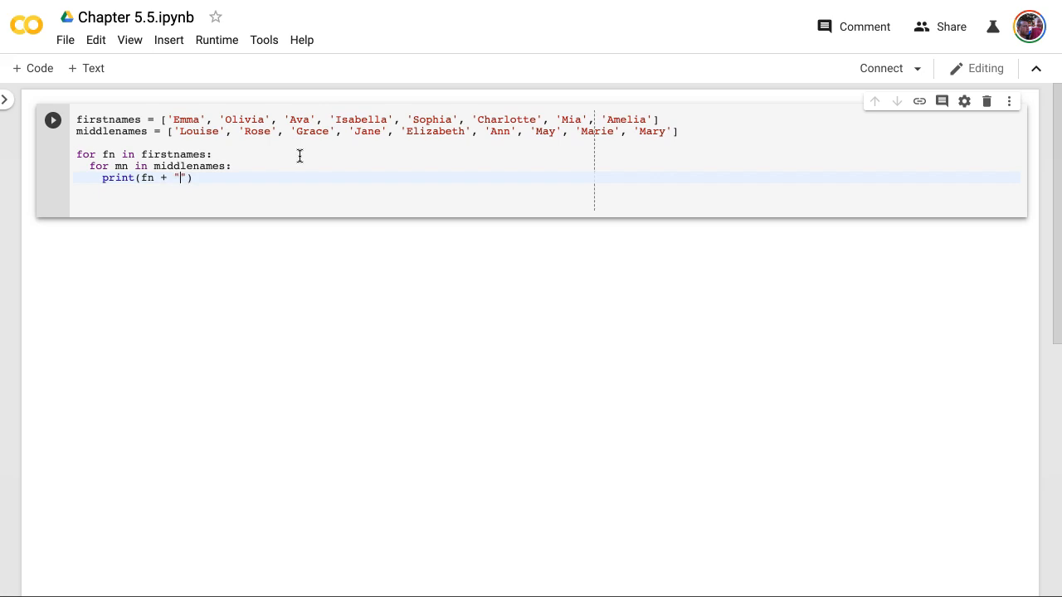
pyautogui.write('" mn')
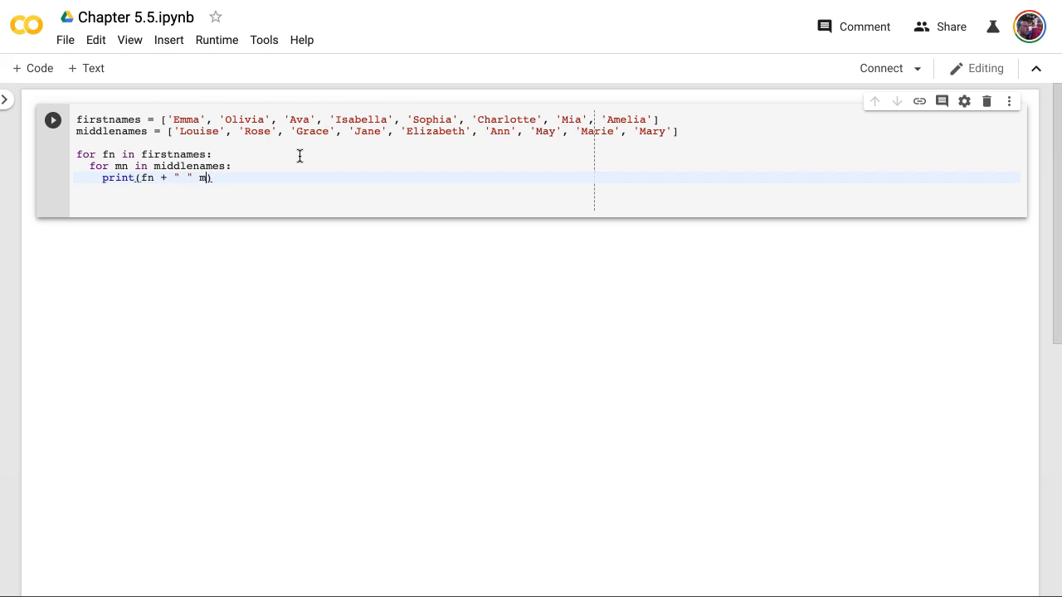
pyautogui.write('+ mn')
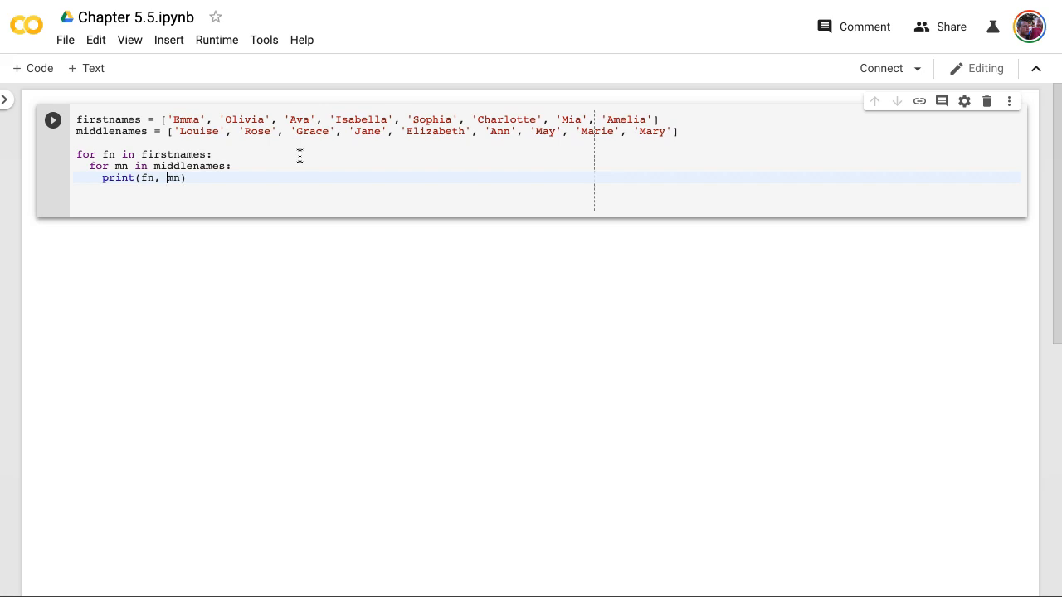
# Run the nested for-loop cell and review its name-pair output.
pyautogui.click(52, 119)
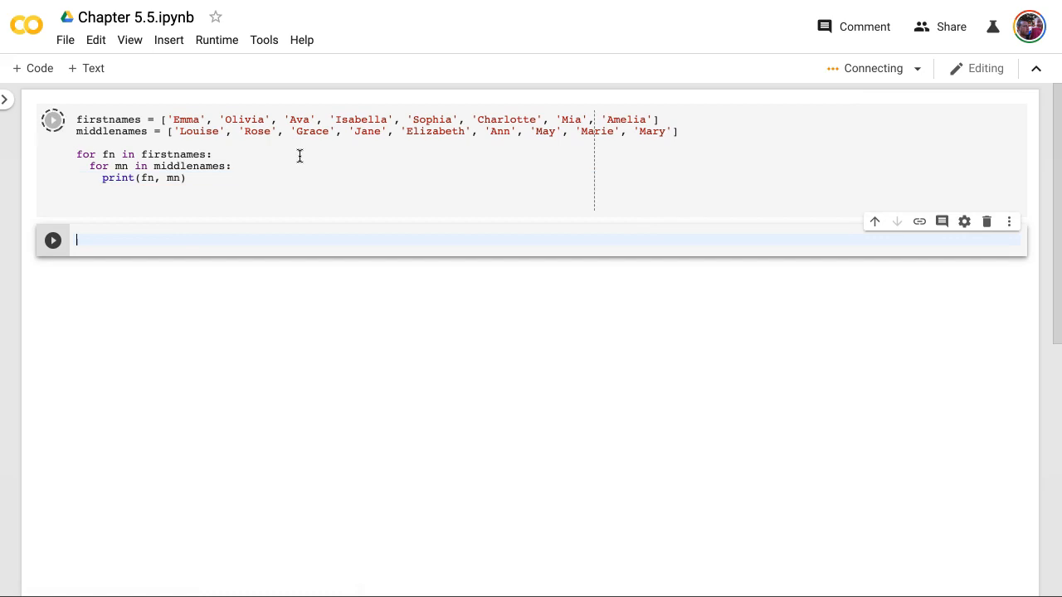
pyautogui.click(52, 119)
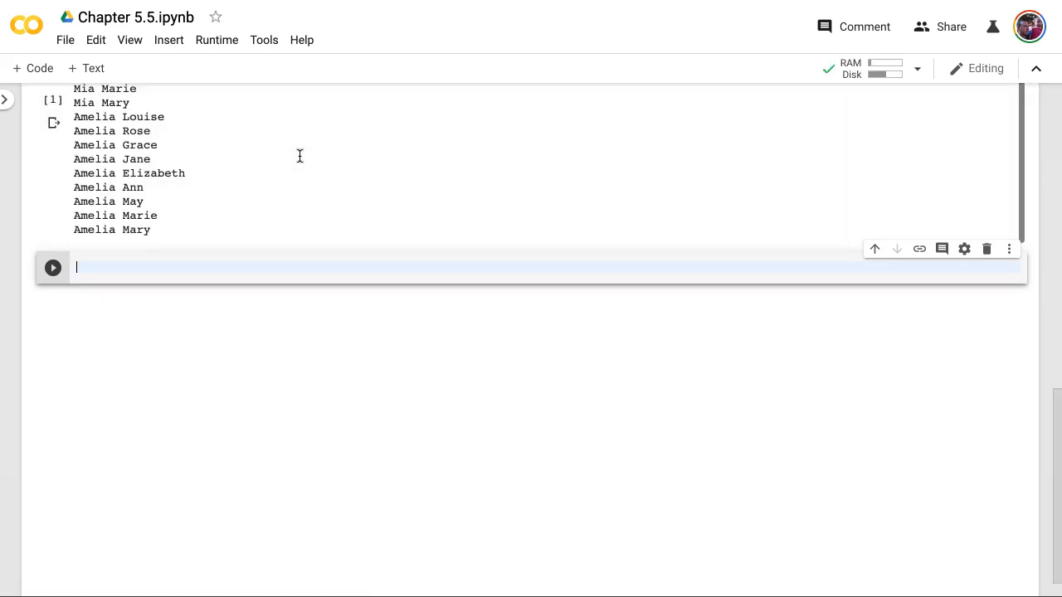
pyautogui.scroll(3)
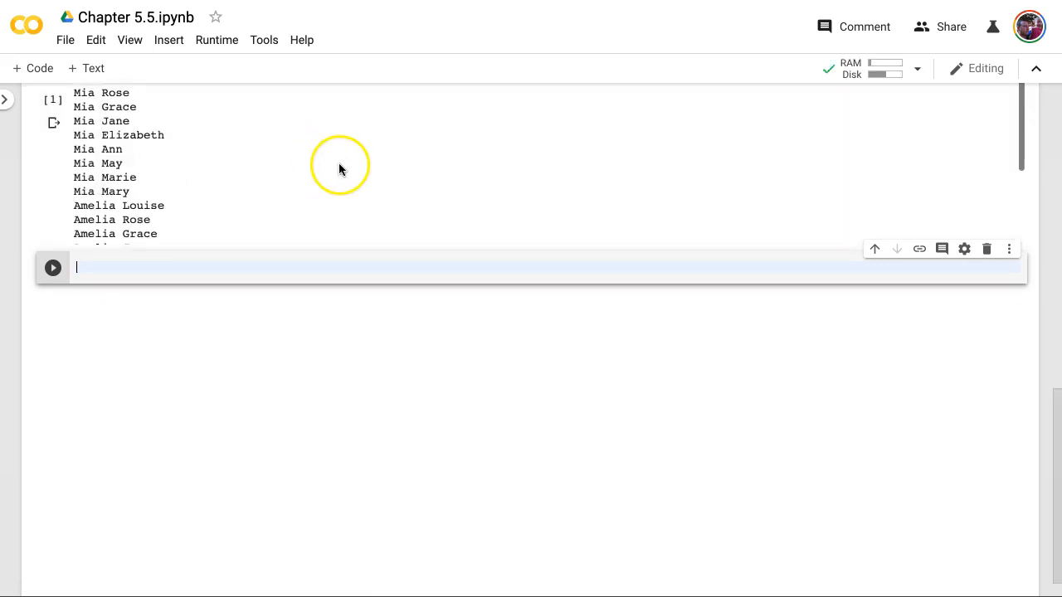
pyautogui.scroll(3)
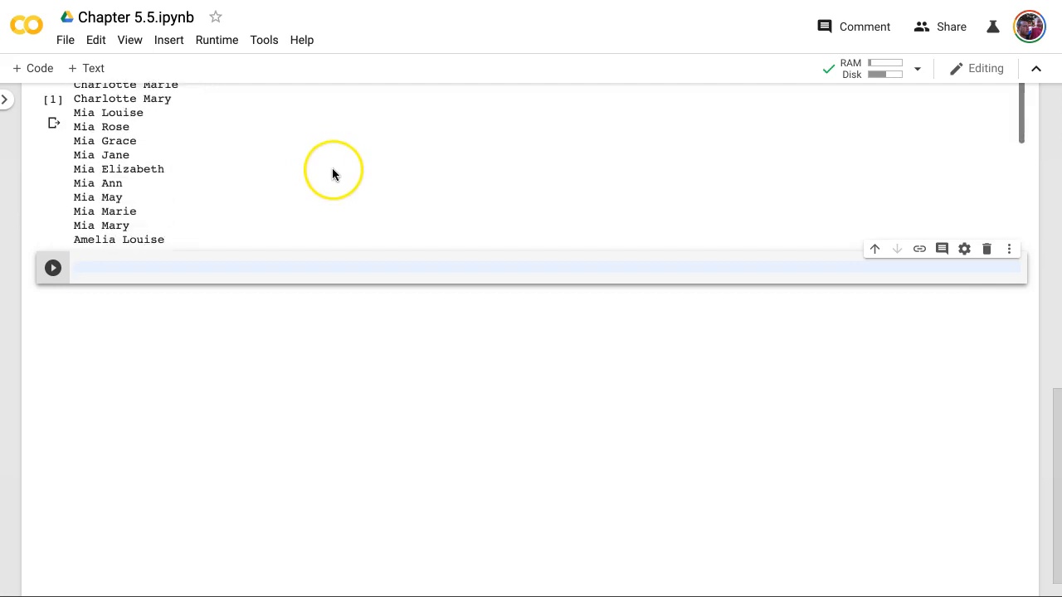
pyautogui.scroll(3)
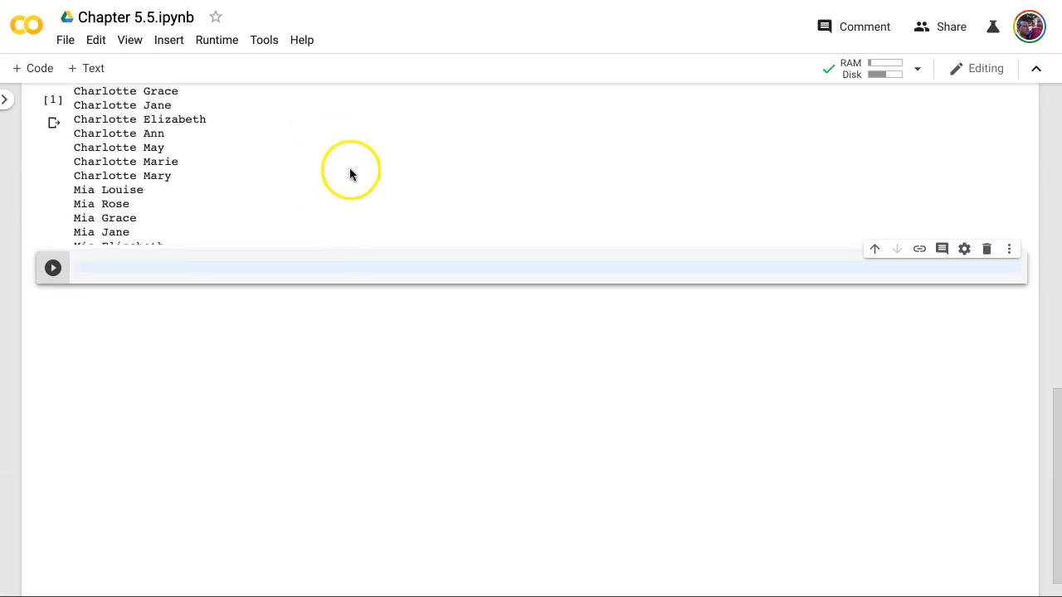
pyautogui.scroll(-3)
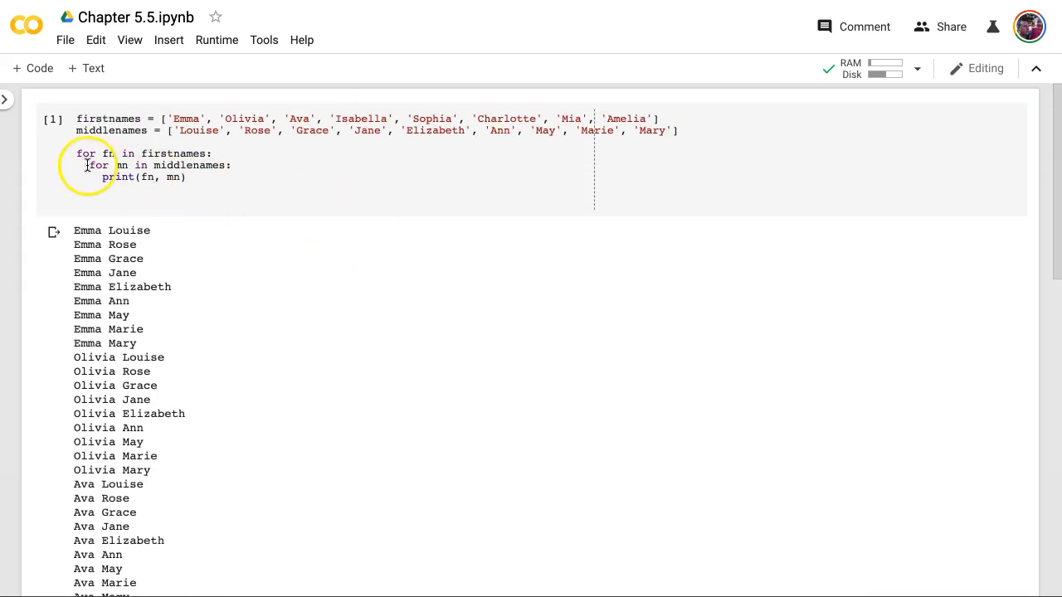
# Mark the outer for loop, then move down to the empty code cell.
pyautogui.click(189, 118)
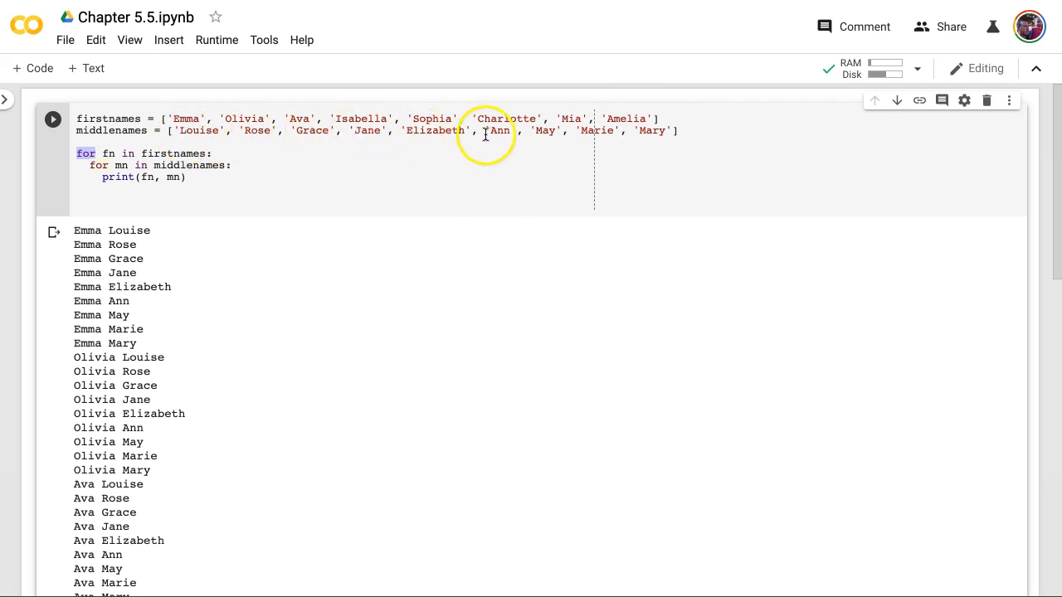
pyautogui.moveTo(335, 230)
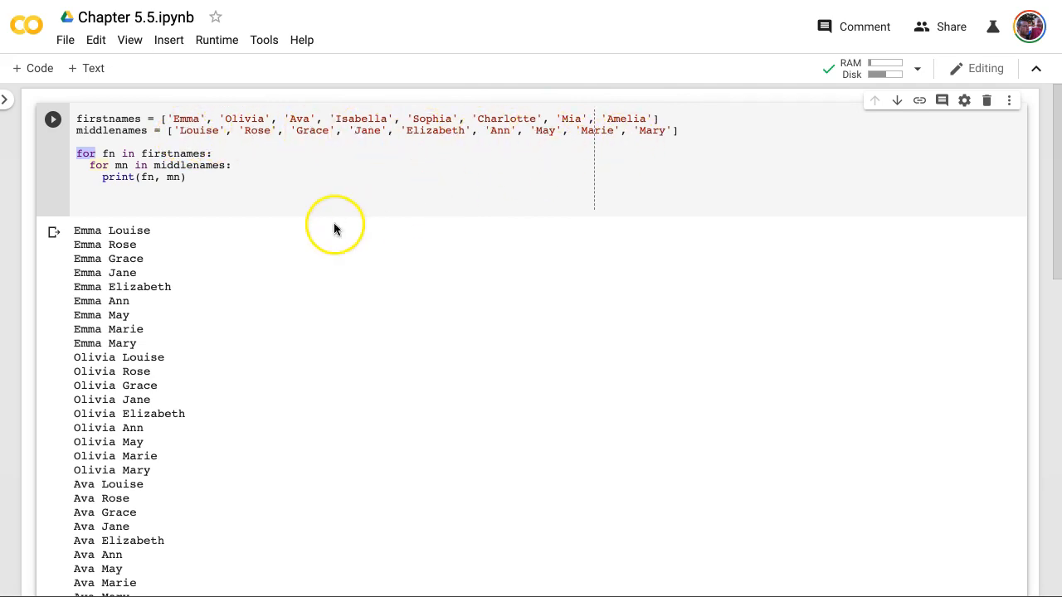
pyautogui.scroll(-3)
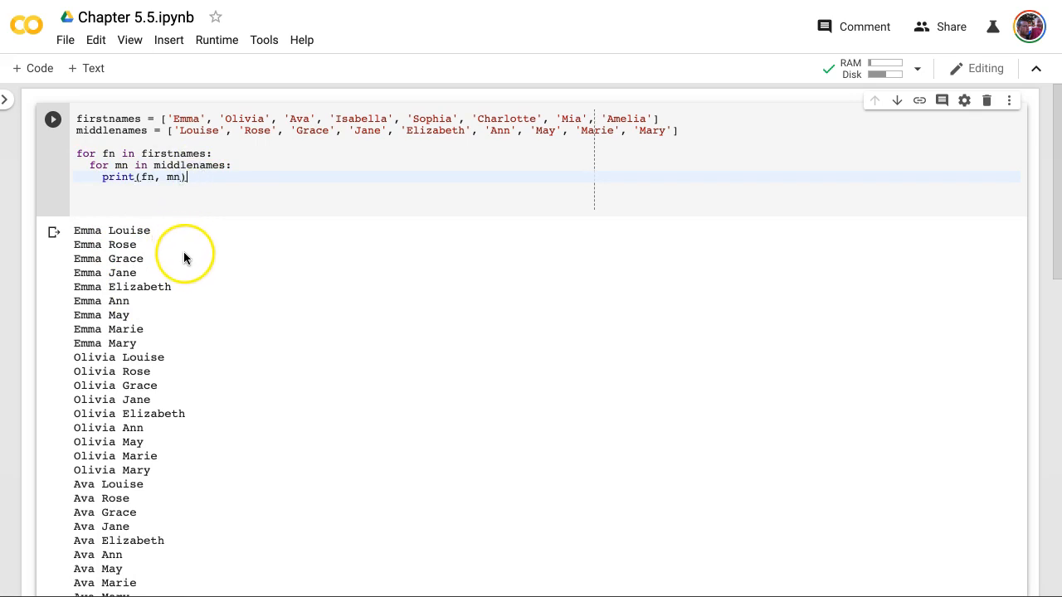
pyautogui.scroll(-3)
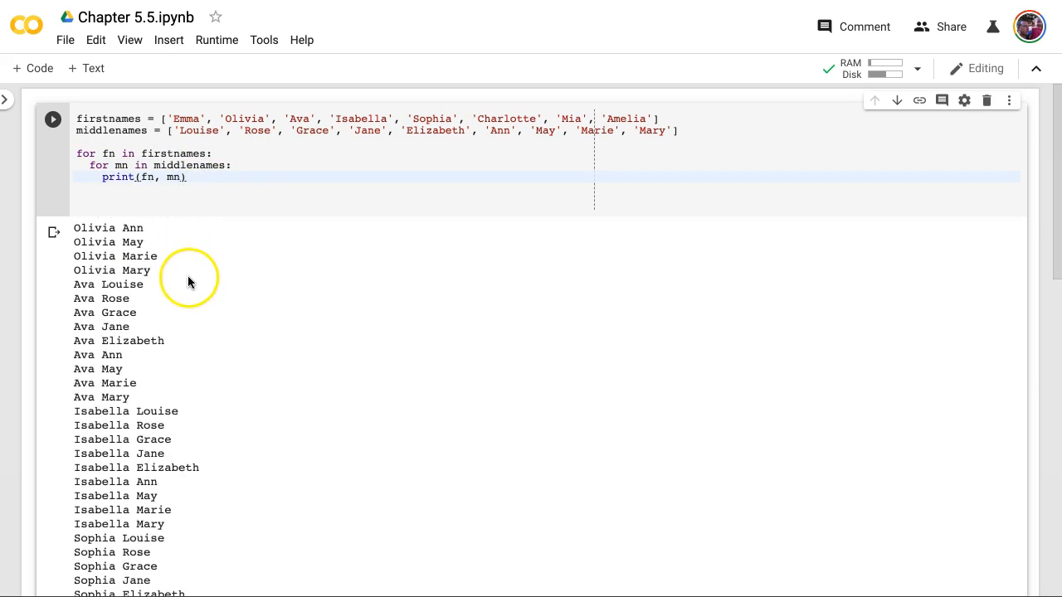
pyautogui.scroll(-3)
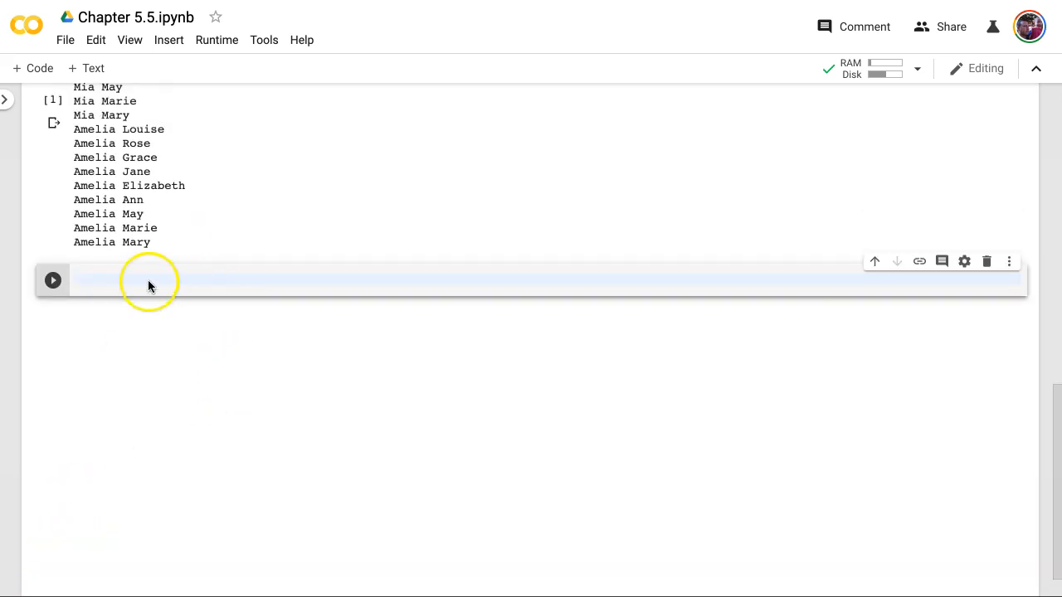
# In the empty cell, start a loop reading 'while c <= 1'.
pyautogui.click(166, 279)
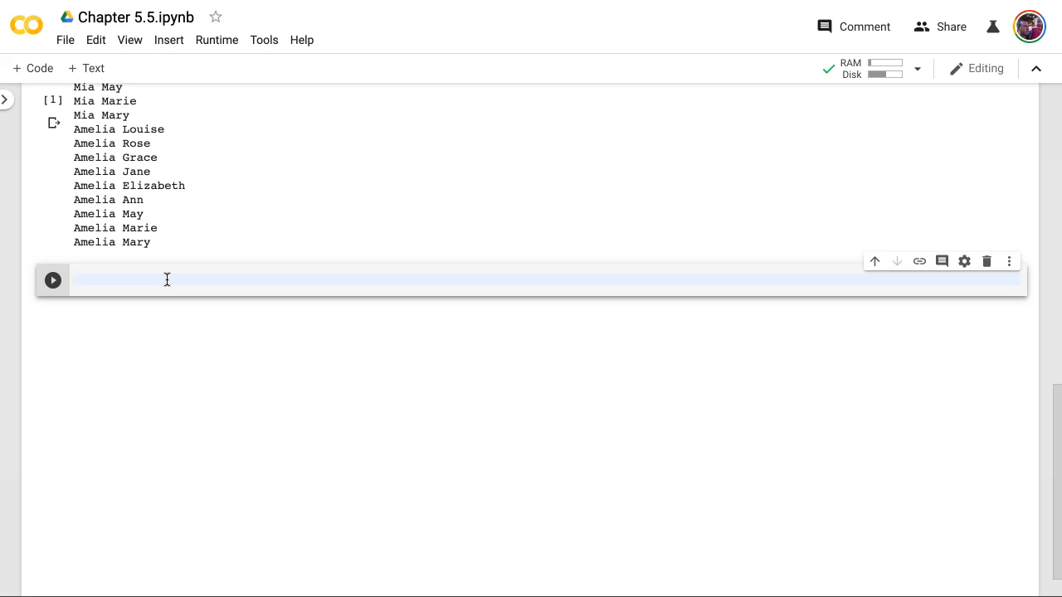
pyautogui.click(166, 279)
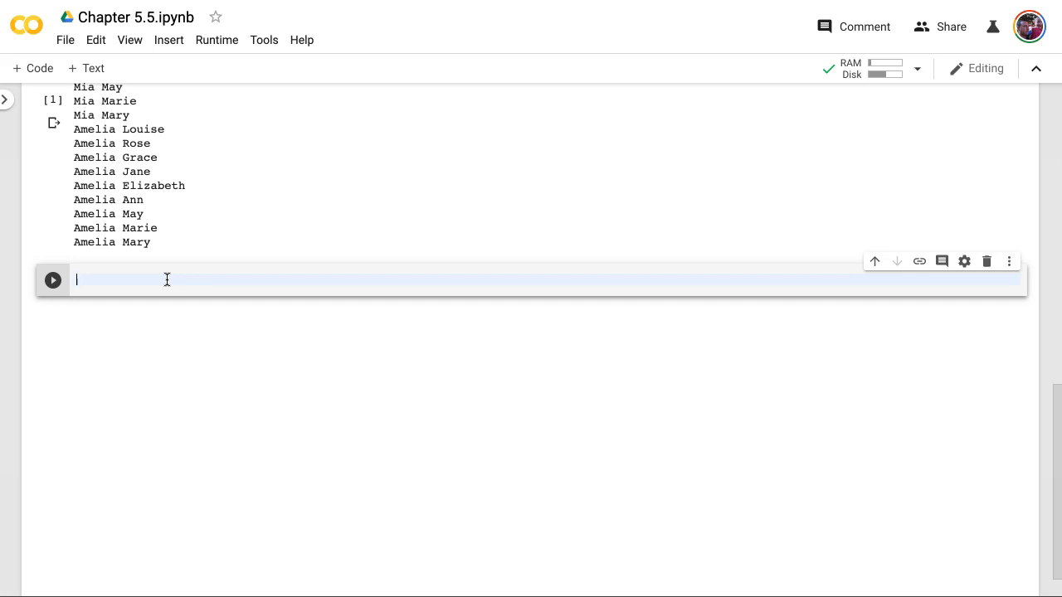
pyautogui.write('whil')
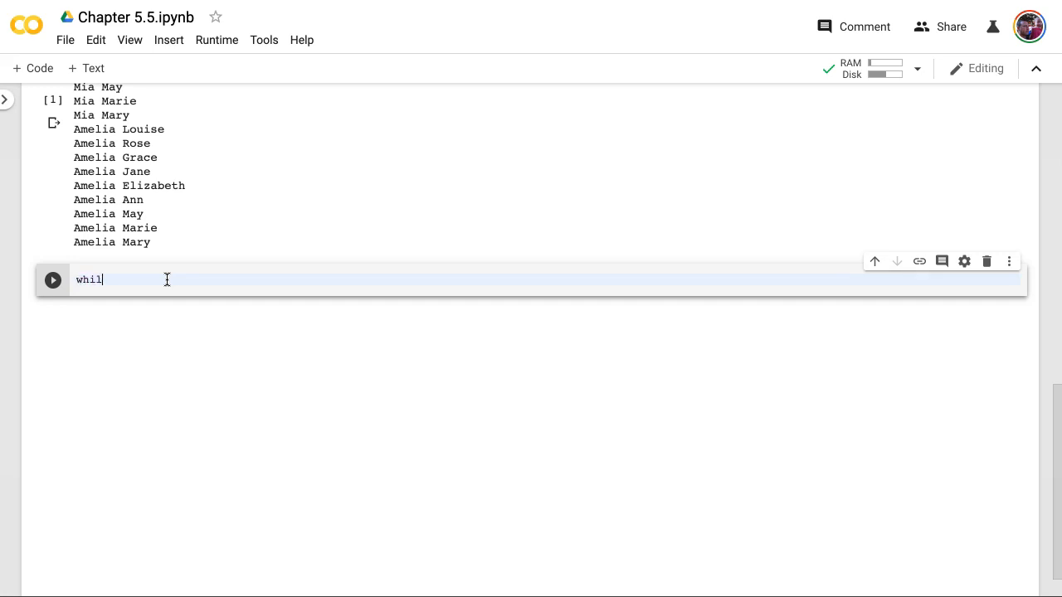
pyautogui.write('e')
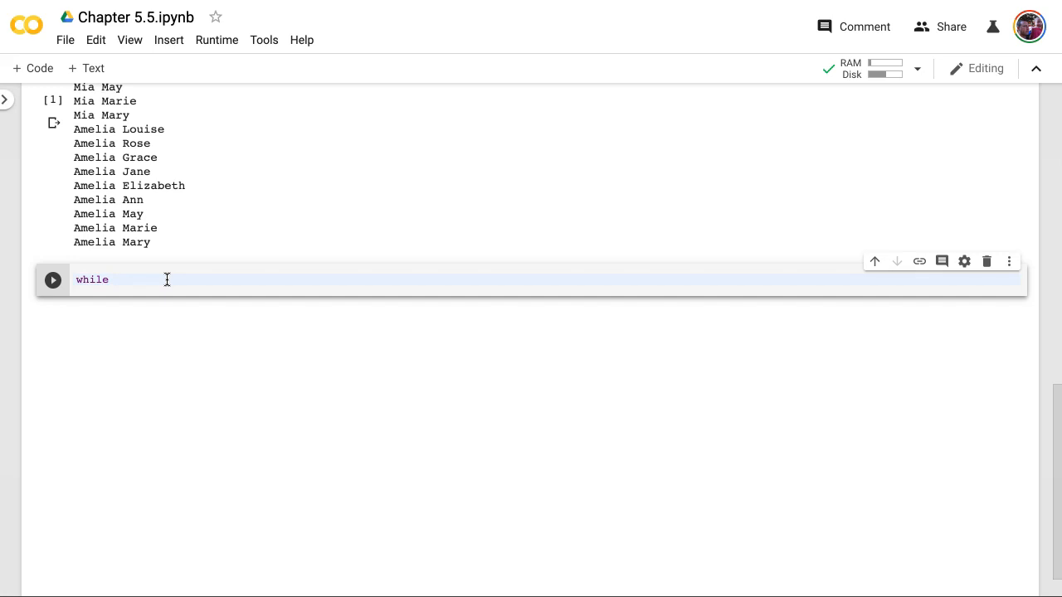
pyautogui.write('c')
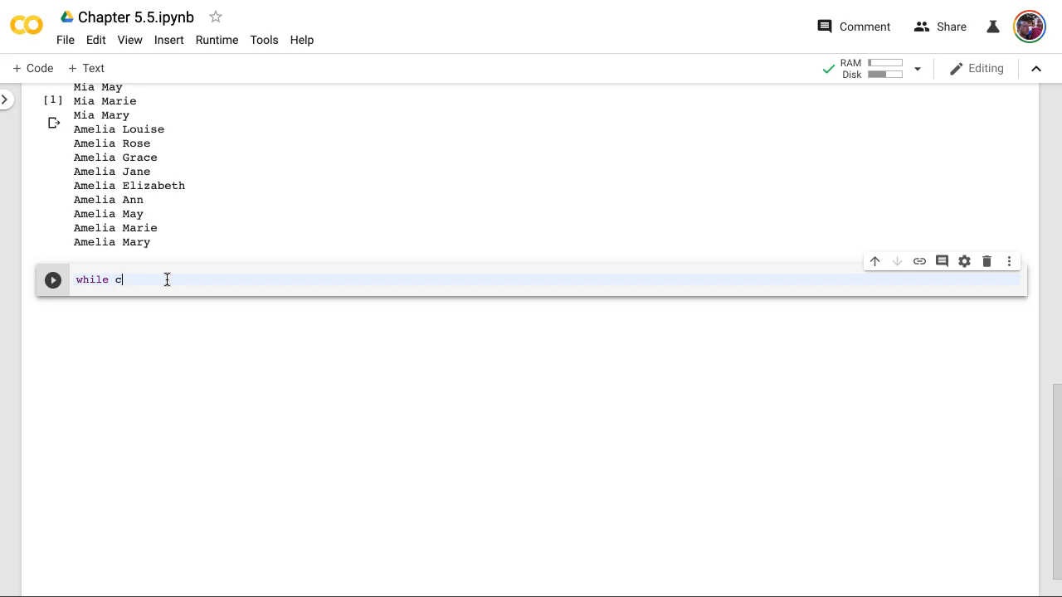
pyautogui.write('aslkdfjnaslkdjf')
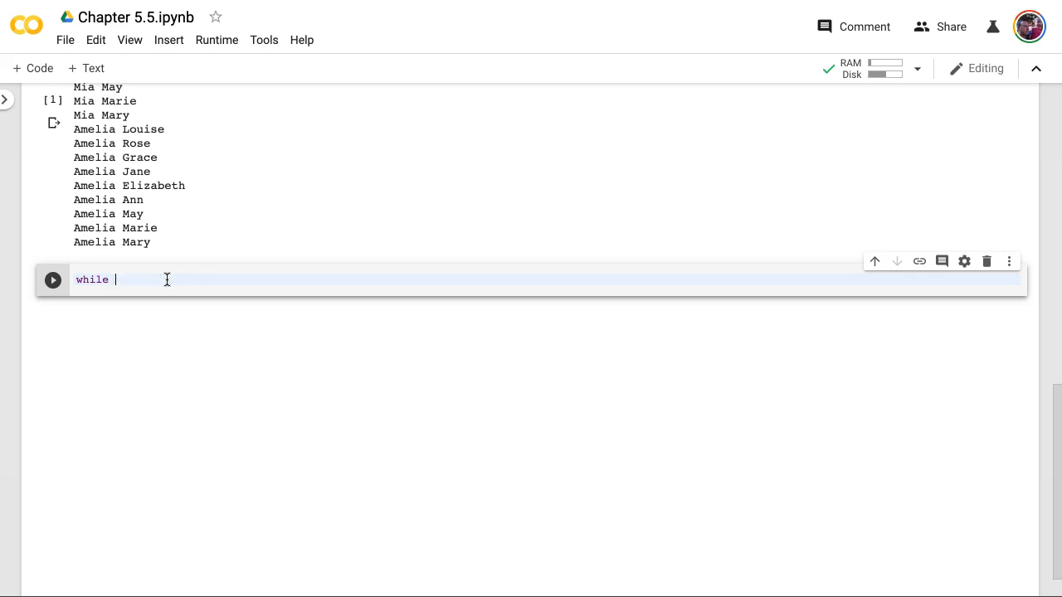
pyautogui.write('c')
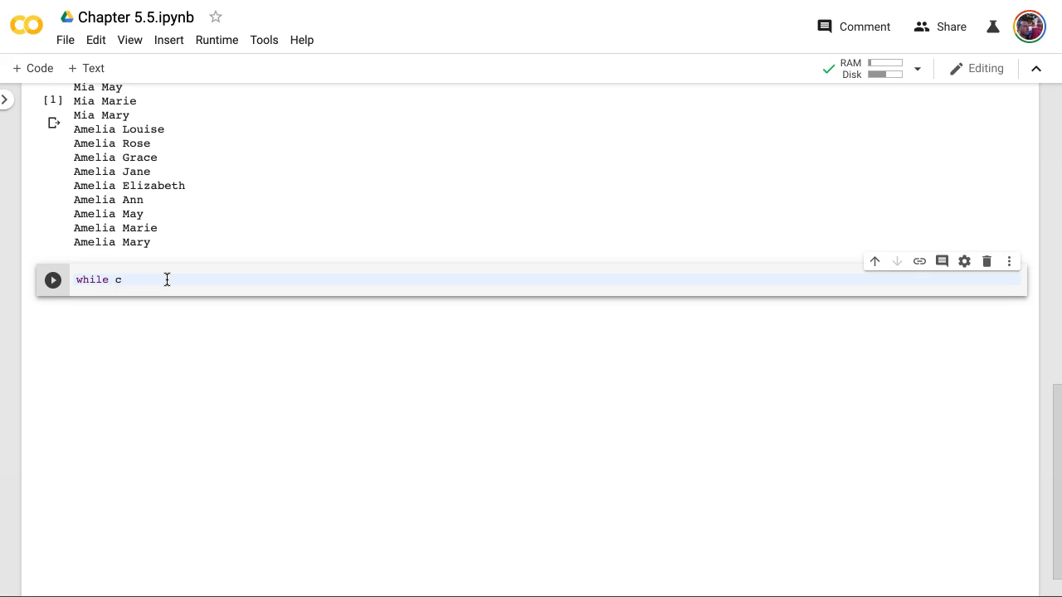
pyautogui.write('<= 1')
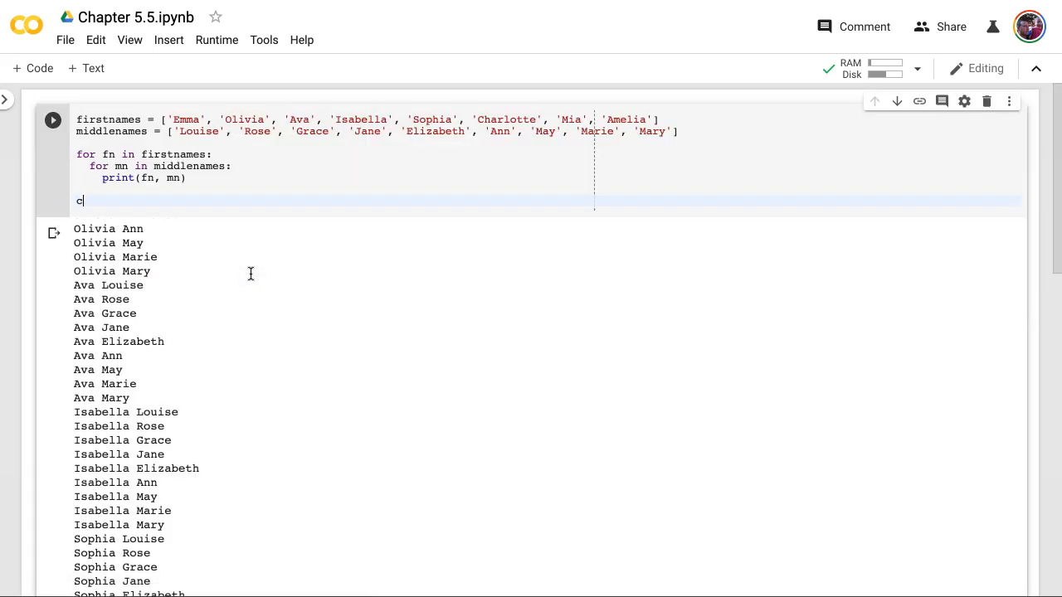
# Initialize c = 0 and r = 0 above the while loop.
pyautogui.press('Backspace')
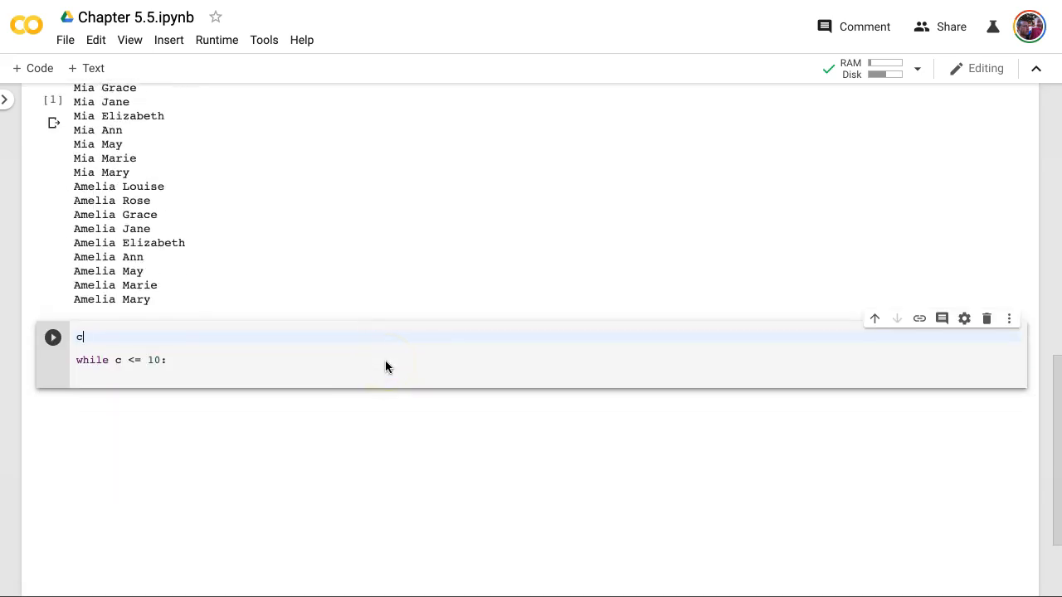
pyautogui.write('= 0')
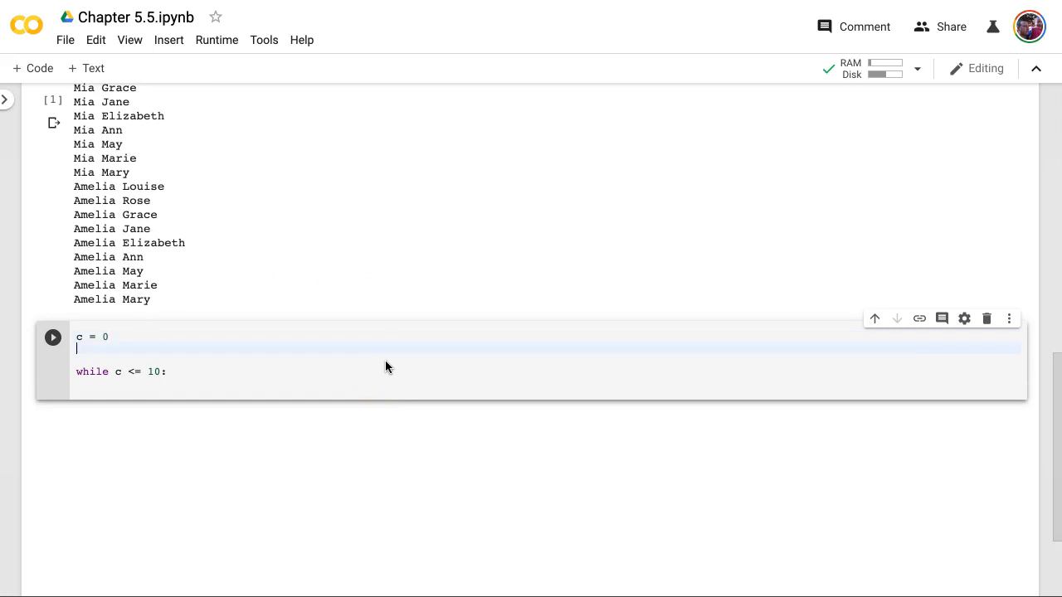
pyautogui.write('r = 0')
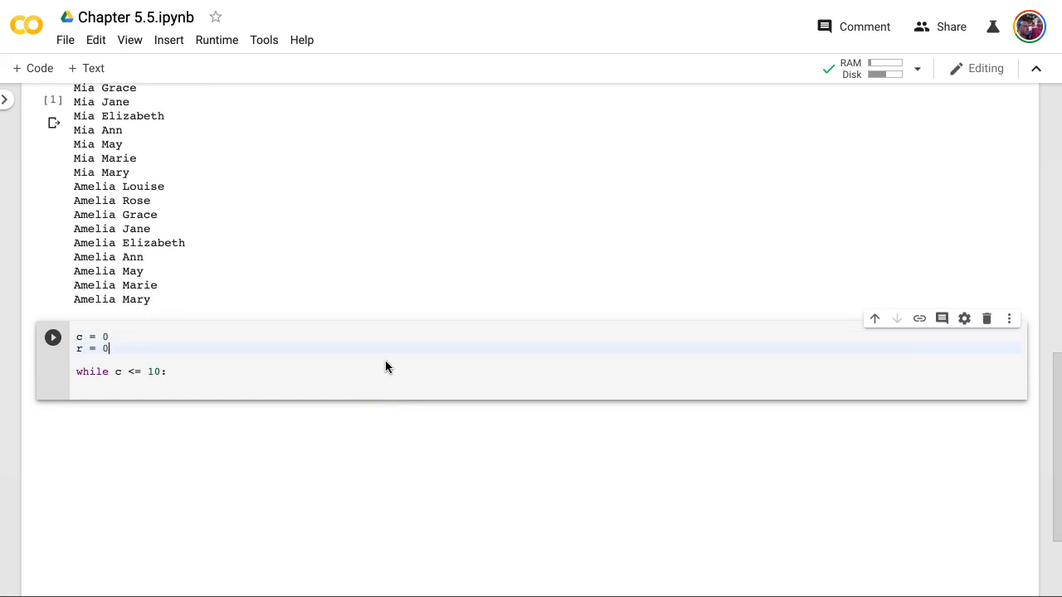
# Put print(c) and c = c + 1 inside the loop and run the cell.
pyautogui.click(109, 337)
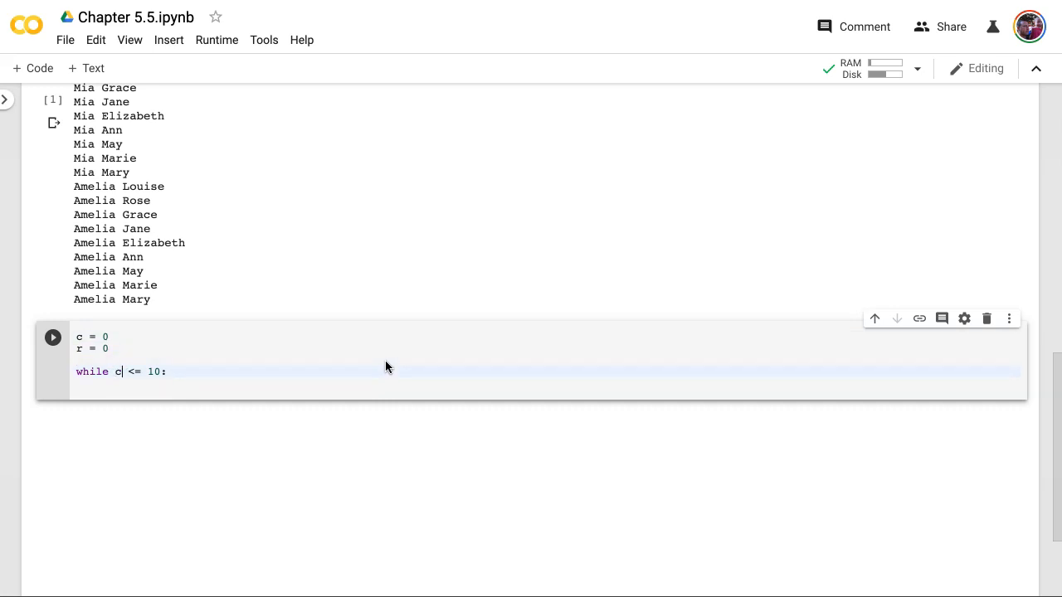
pyautogui.click(109, 348)
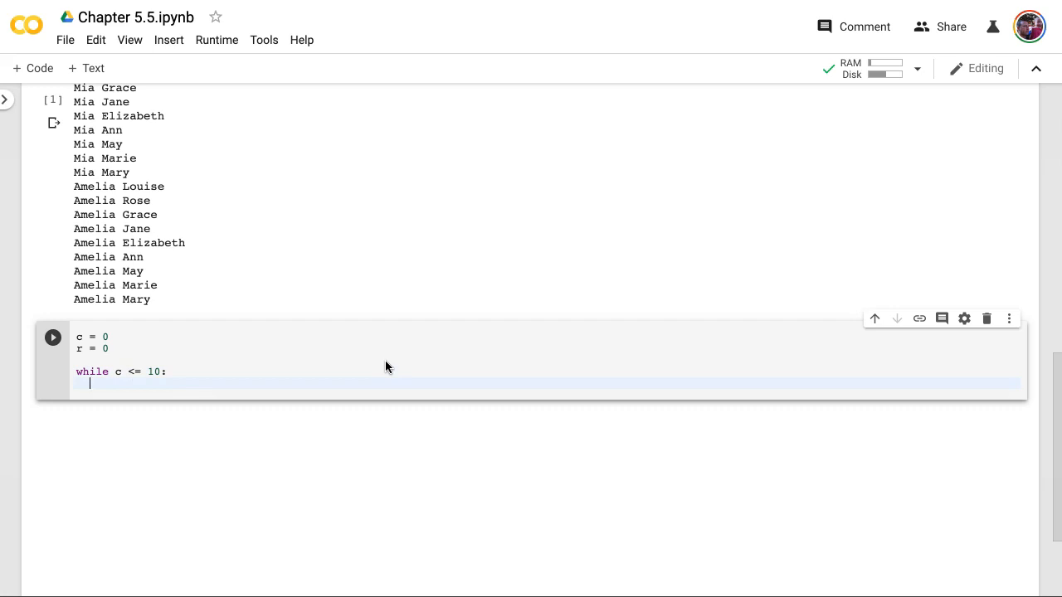
pyautogui.write('print(c)')
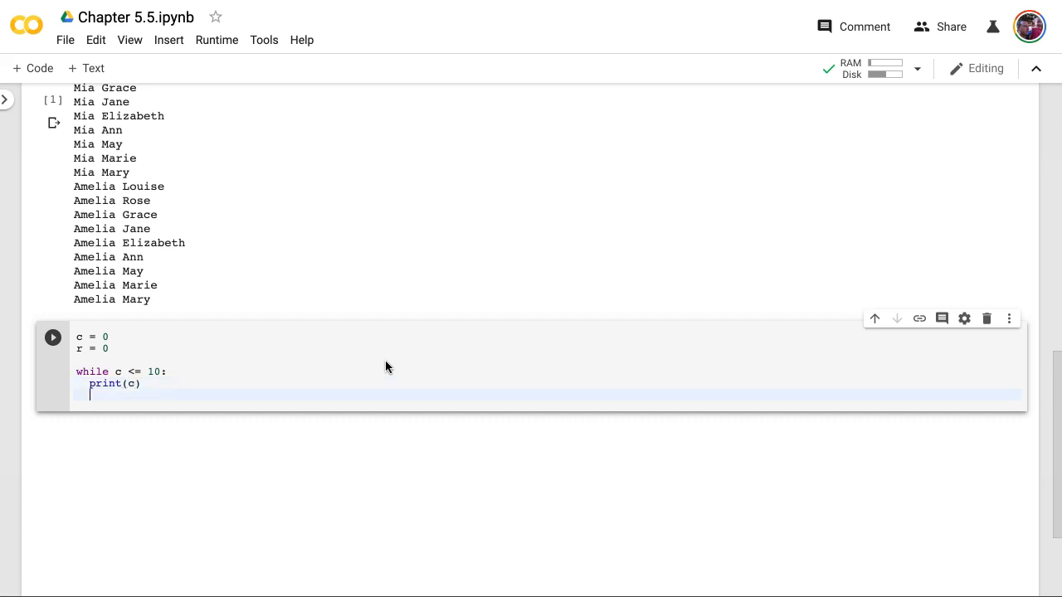
pyautogui.write('c')
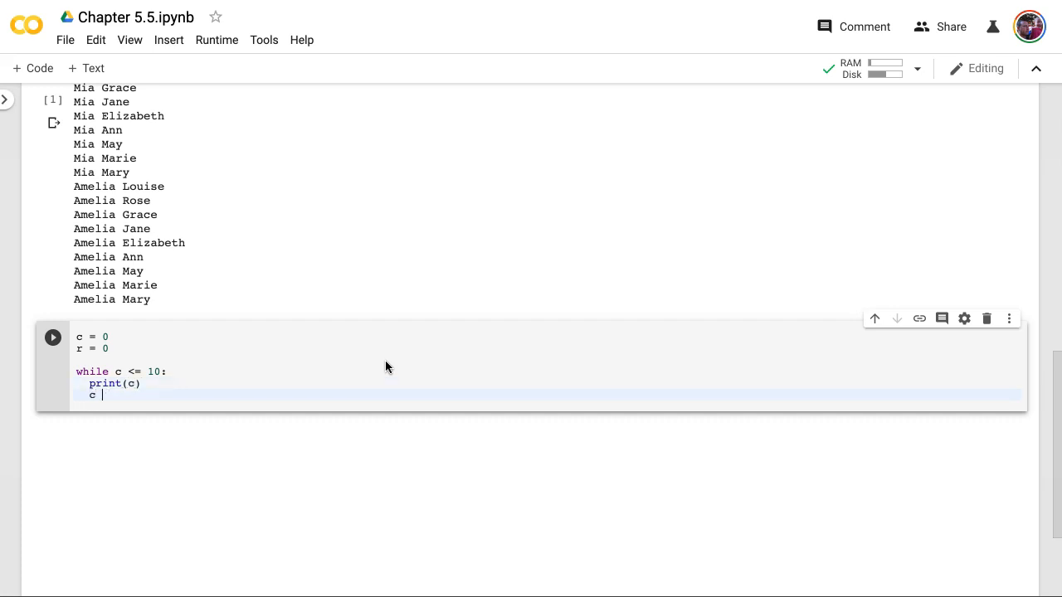
pyautogui.write('= c')
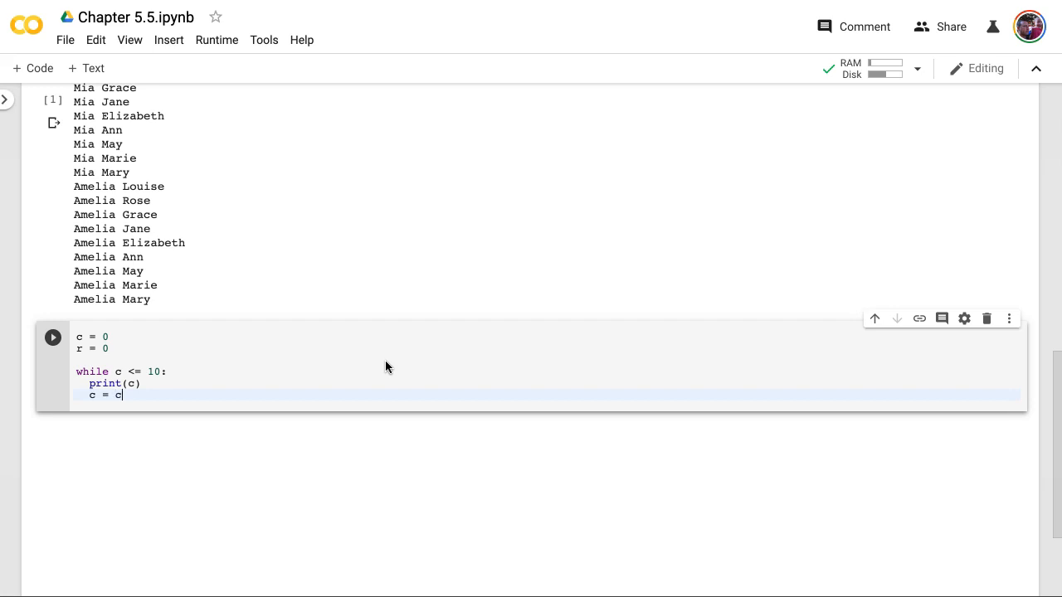
pyautogui.write('+ 1')
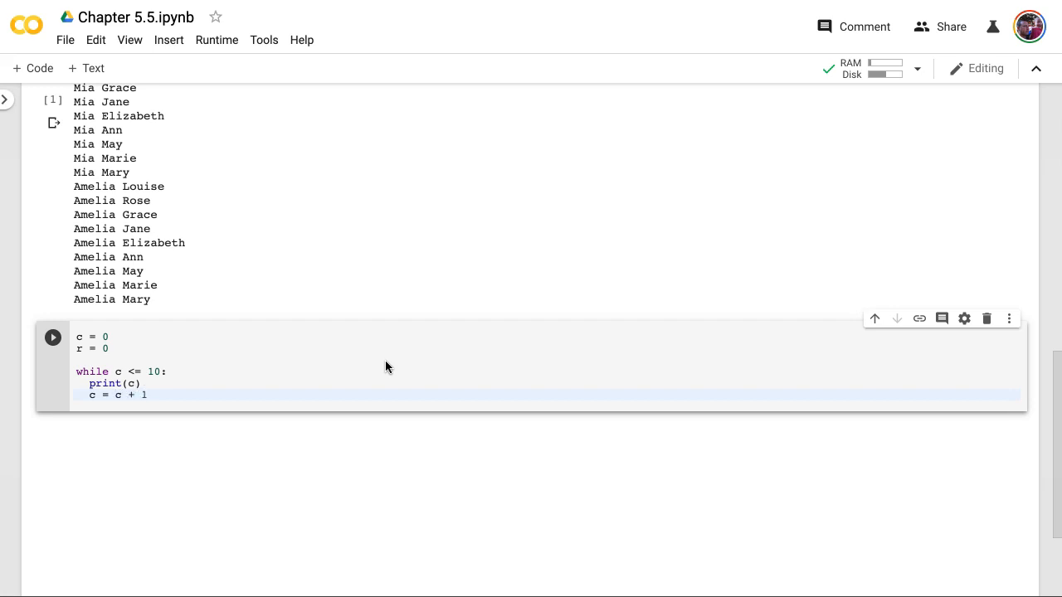
pyautogui.click(52, 336)
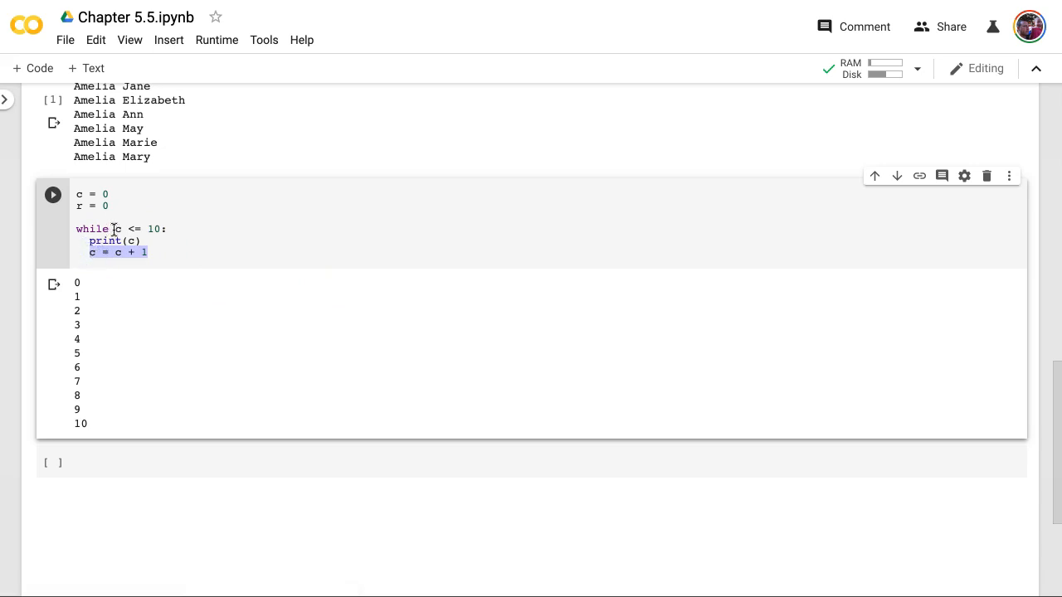
# Select the condition c <= 10 and the two loop body lines to review them.
pyautogui.click(163, 229)
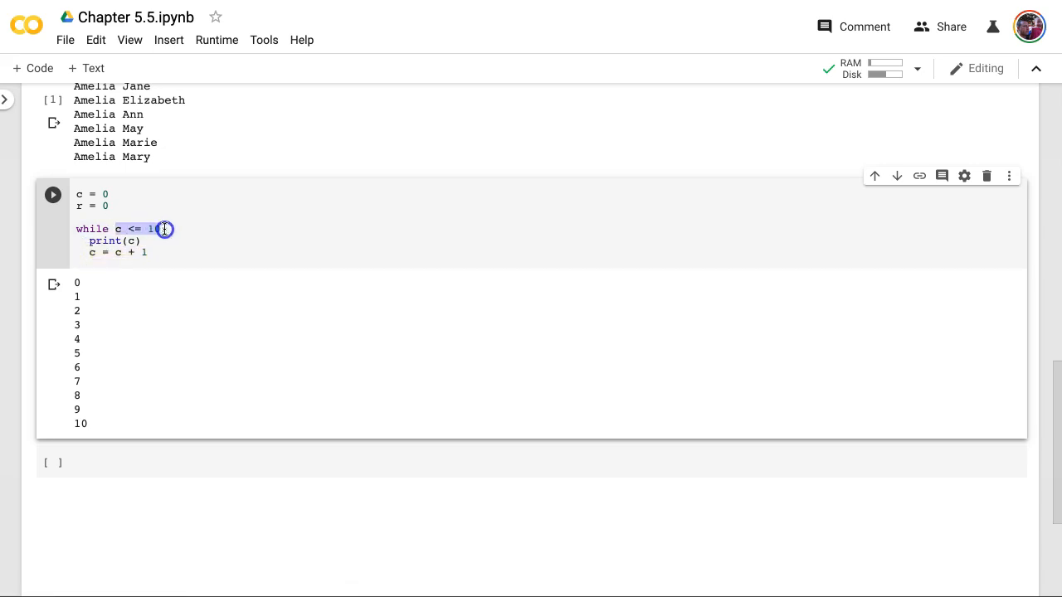
pyautogui.moveTo(164, 229); pyautogui.dragTo(173, 250)
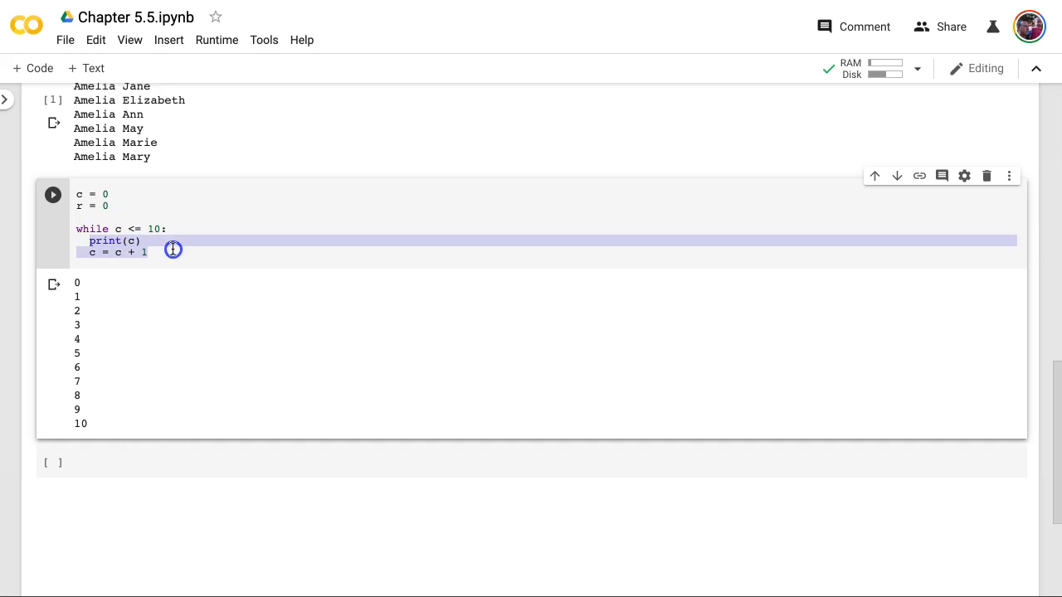
pyautogui.moveTo(93, 252)
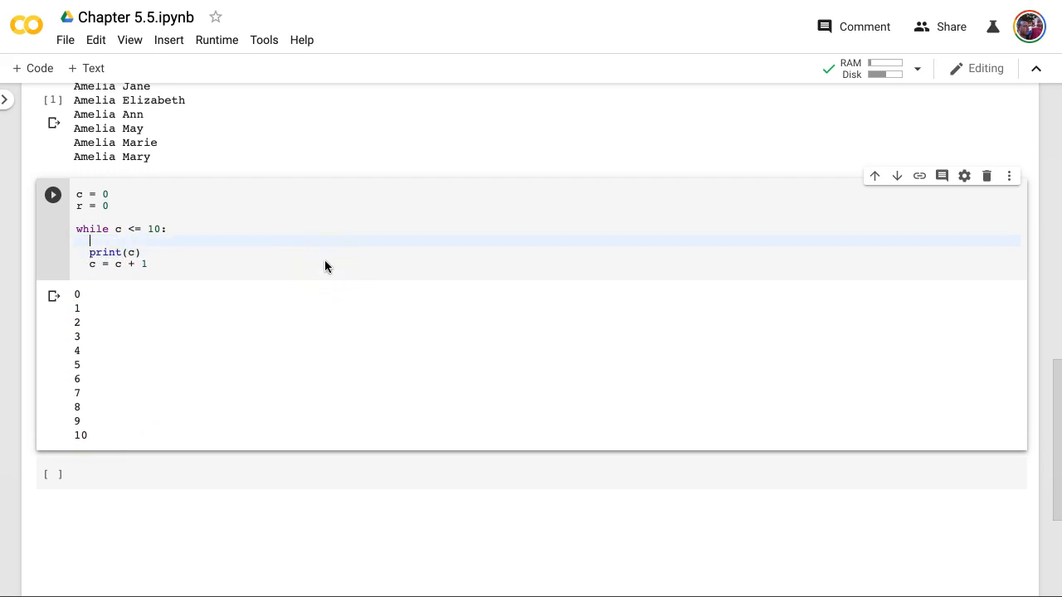
# Nest 'while r <= 10:' printing "(c, r)" pairs, and begin the r = r + line.
pyautogui.write('while r')
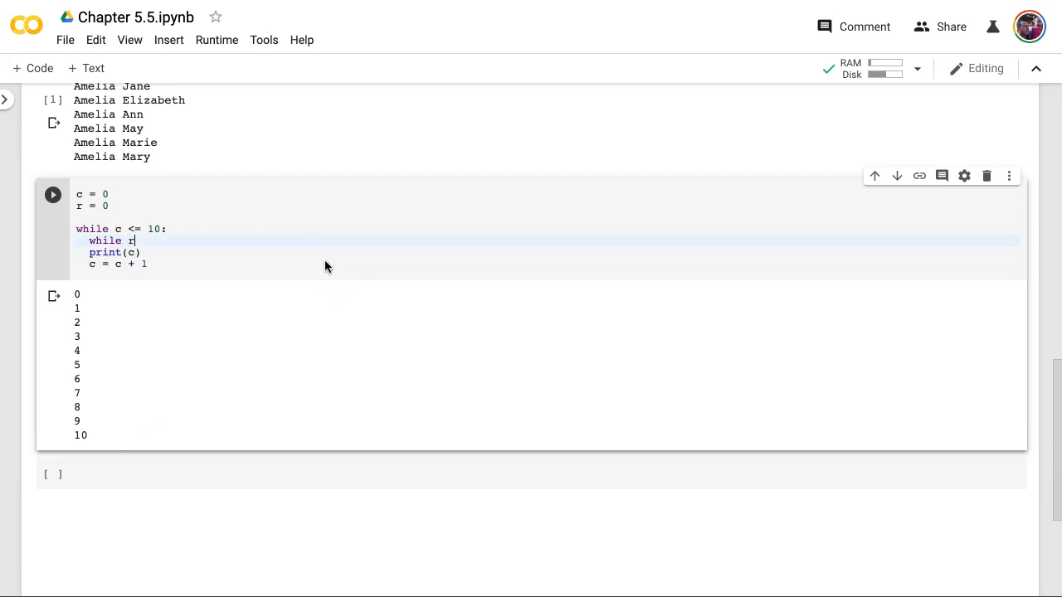
pyautogui.write('<')
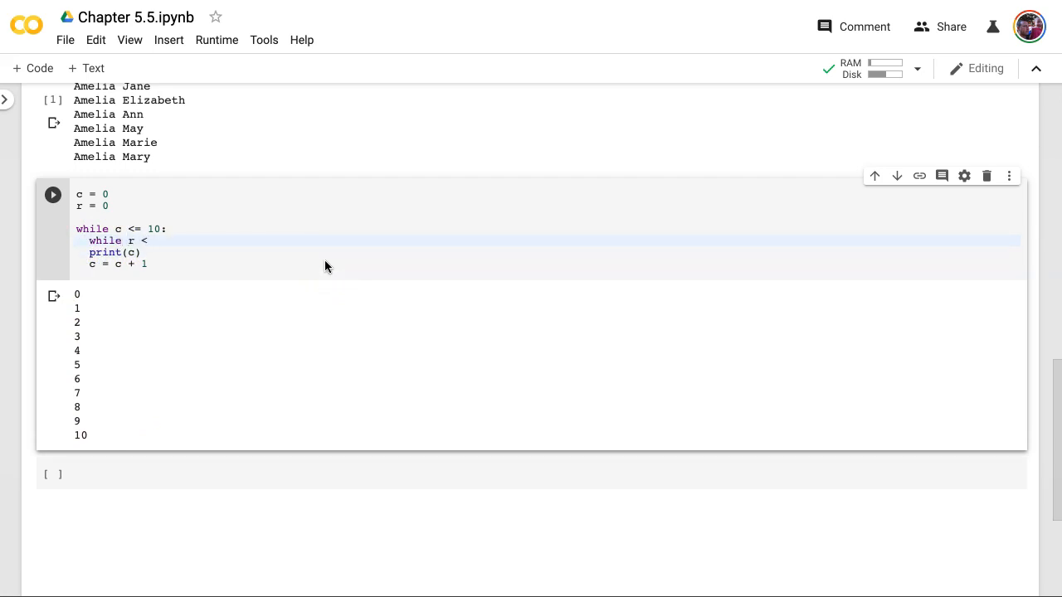
pyautogui.write('= 10:')
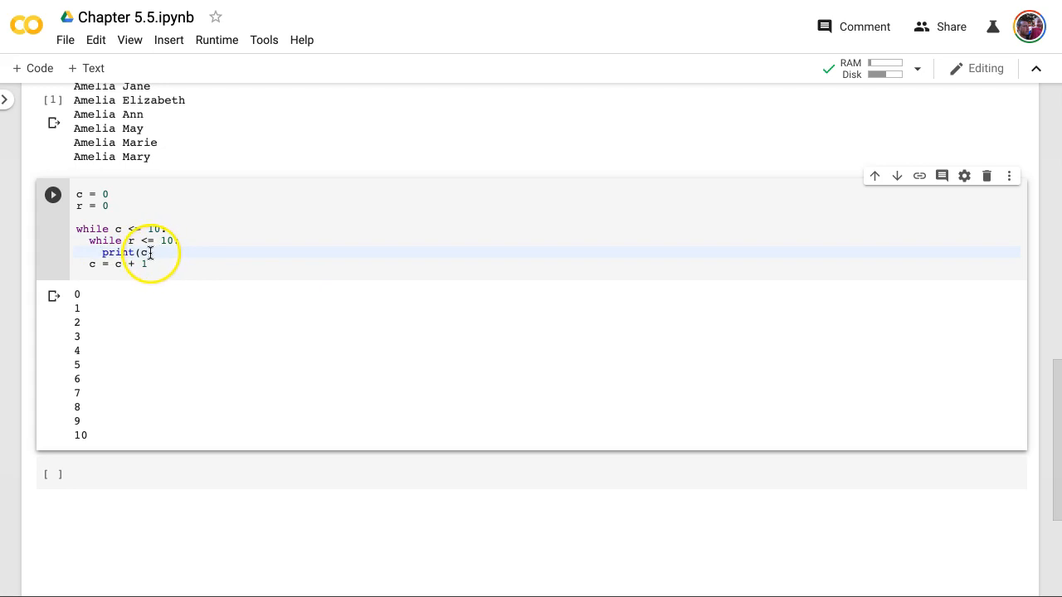
pyautogui.moveTo(283, 249)
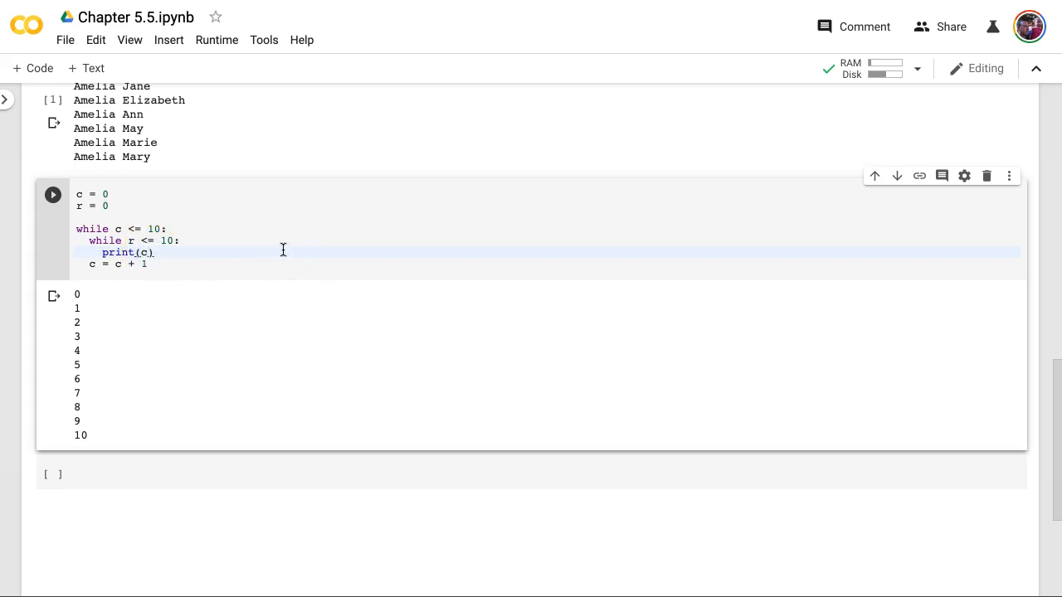
pyautogui.write('"(')
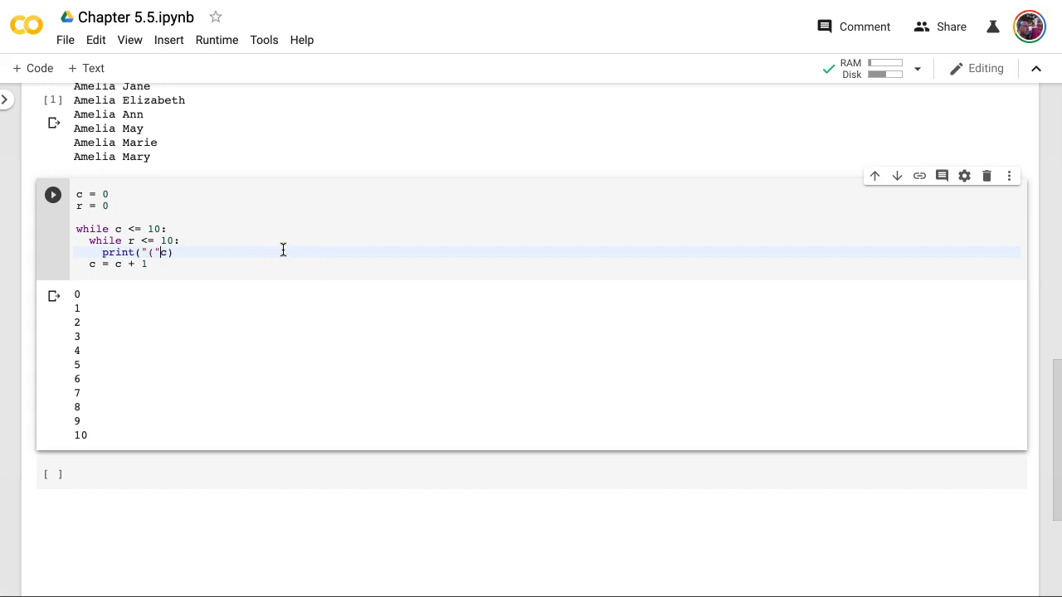
pyautogui.write('", "')
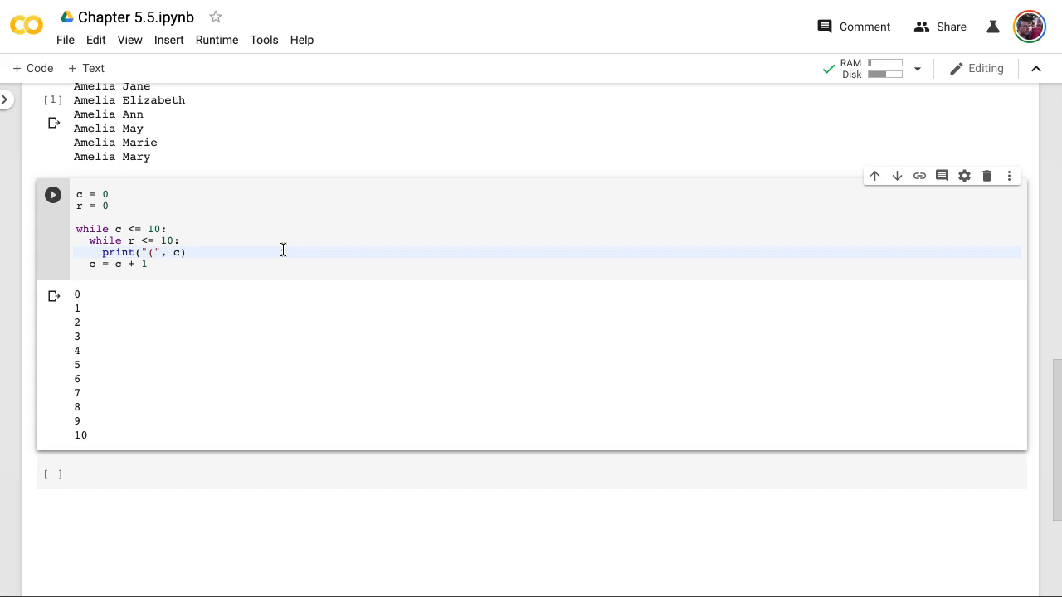
pyautogui.write('+')
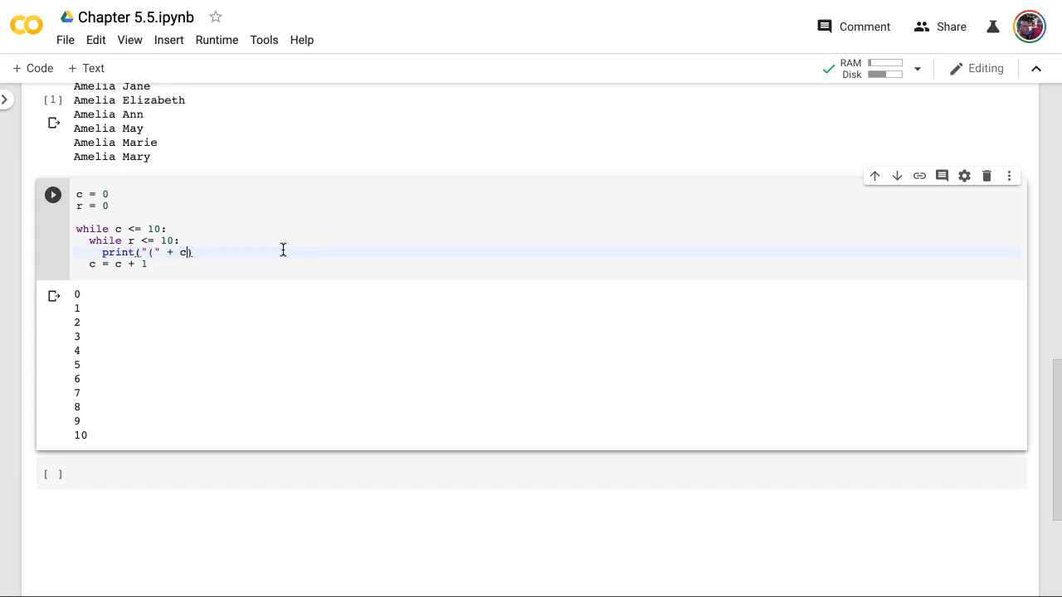
pyautogui.write('+')
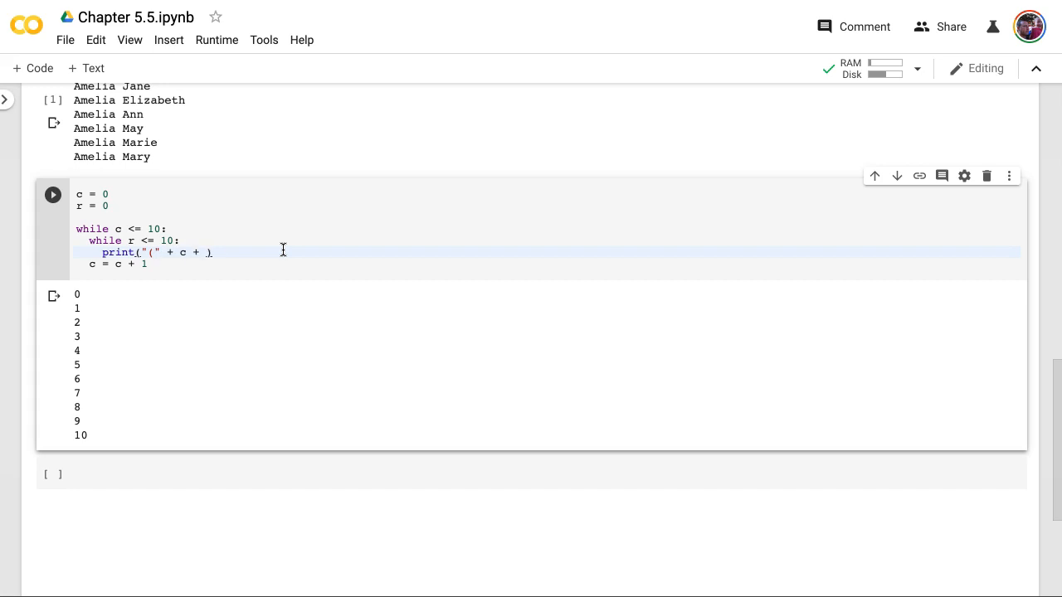
pyautogui.write(', " + r + "')
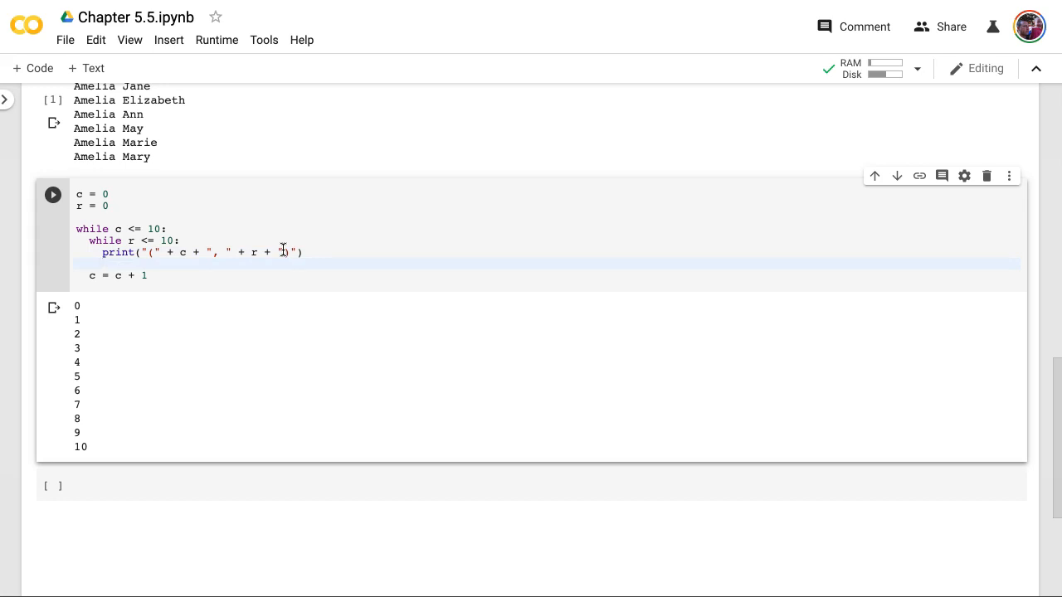
pyautogui.write('r = r + 1')
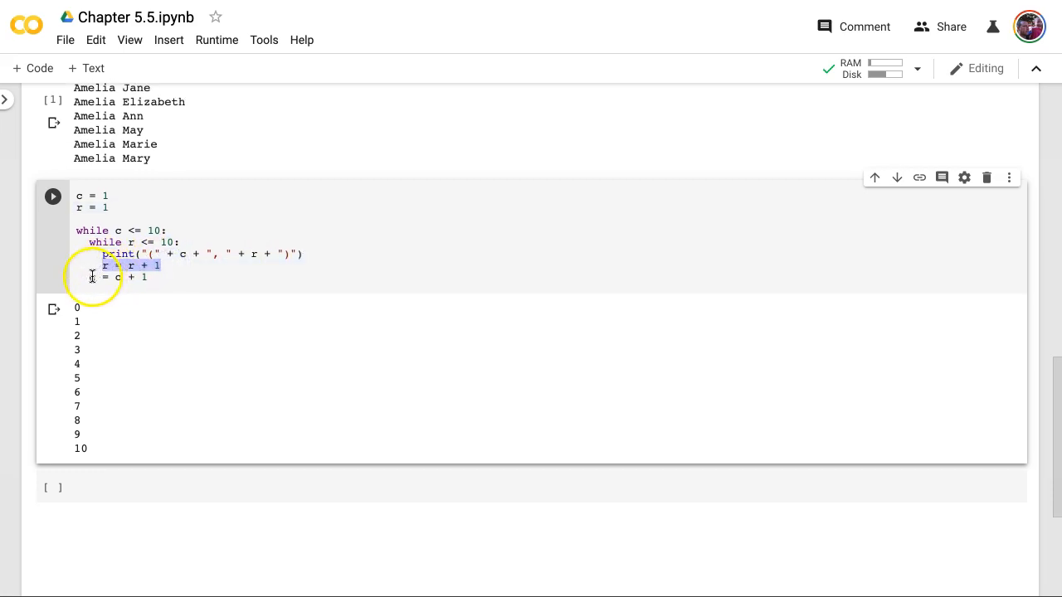
# Highlight and deselect the inner loop body and the c increment line for review.
pyautogui.moveTo(103, 254); pyautogui.dragTo(170, 267)
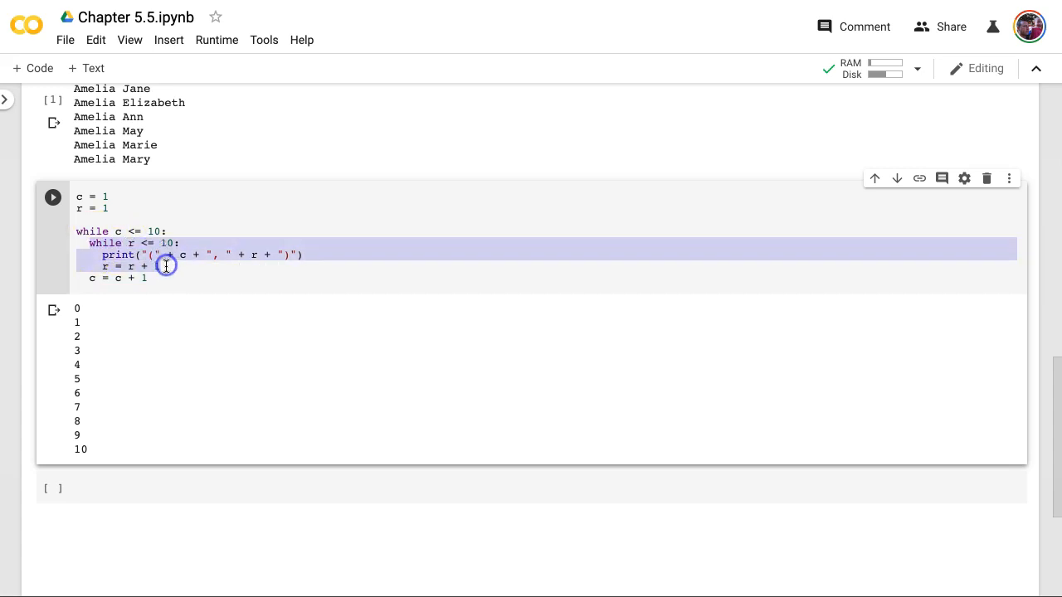
pyautogui.click(104, 267)
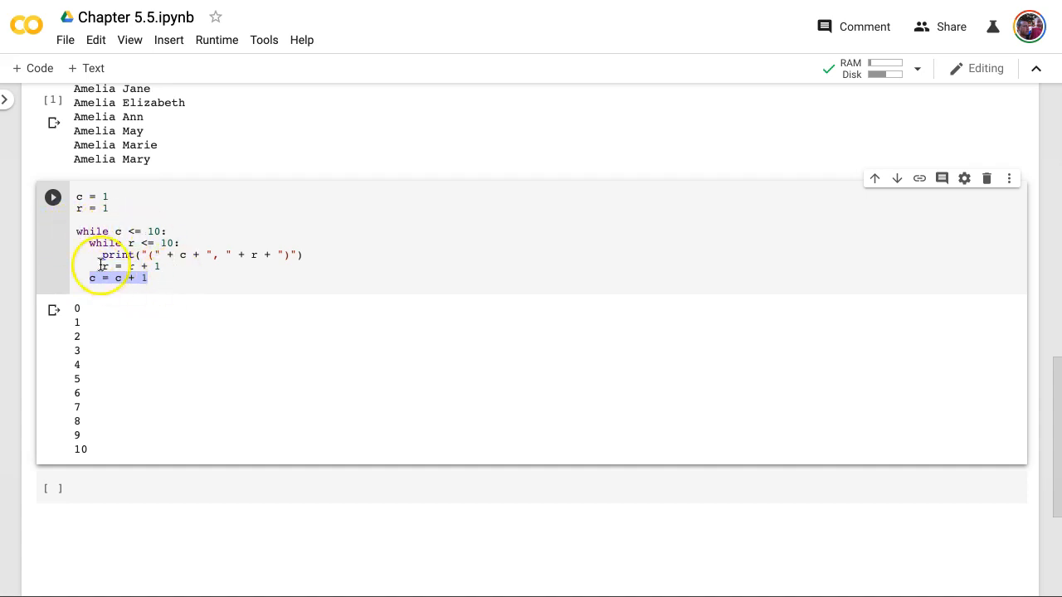
pyautogui.click(164, 277)
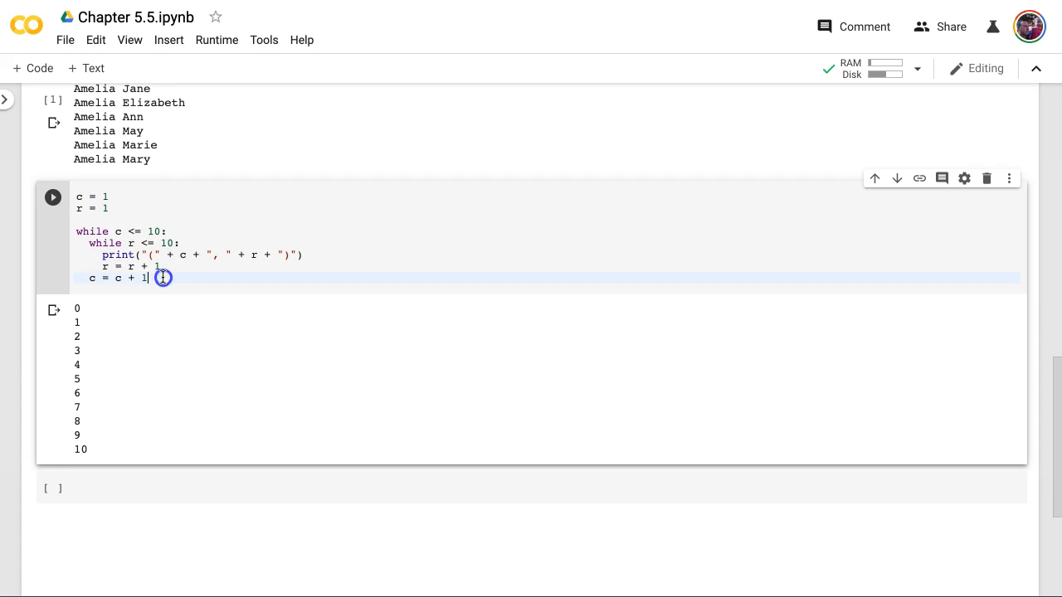
# Run the cell, fix the TypeError by wrapping c and r in str(), and rerun.
pyautogui.click(53, 196)
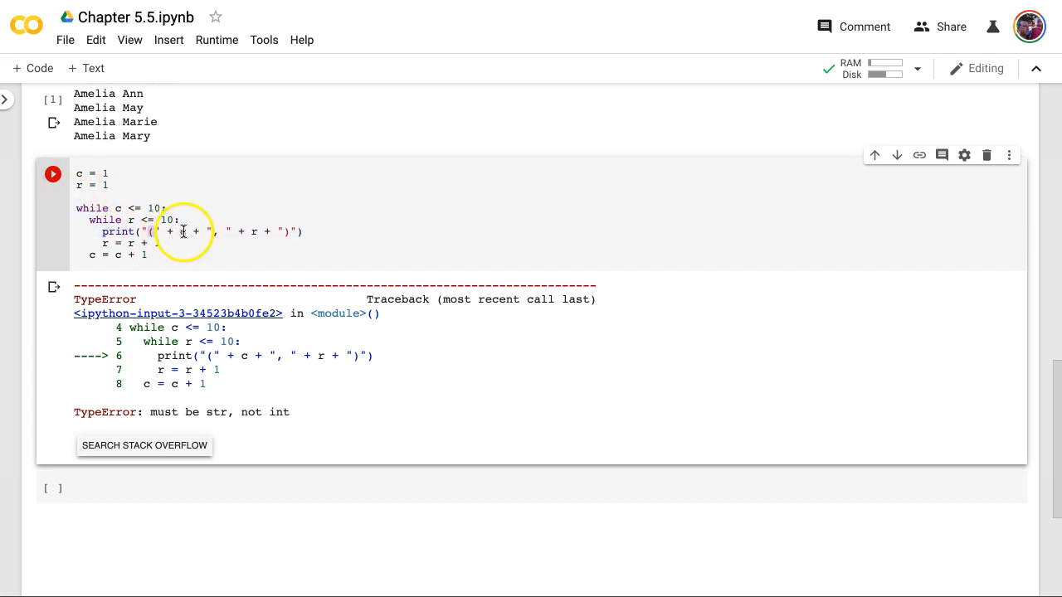
pyautogui.write('str(c')
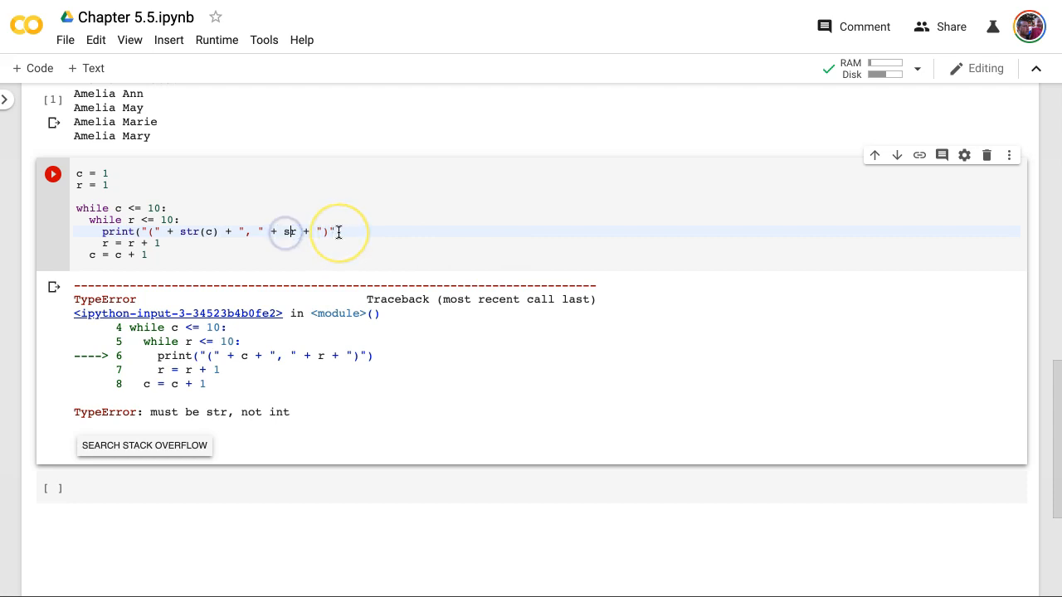
pyautogui.write('tr(r)')
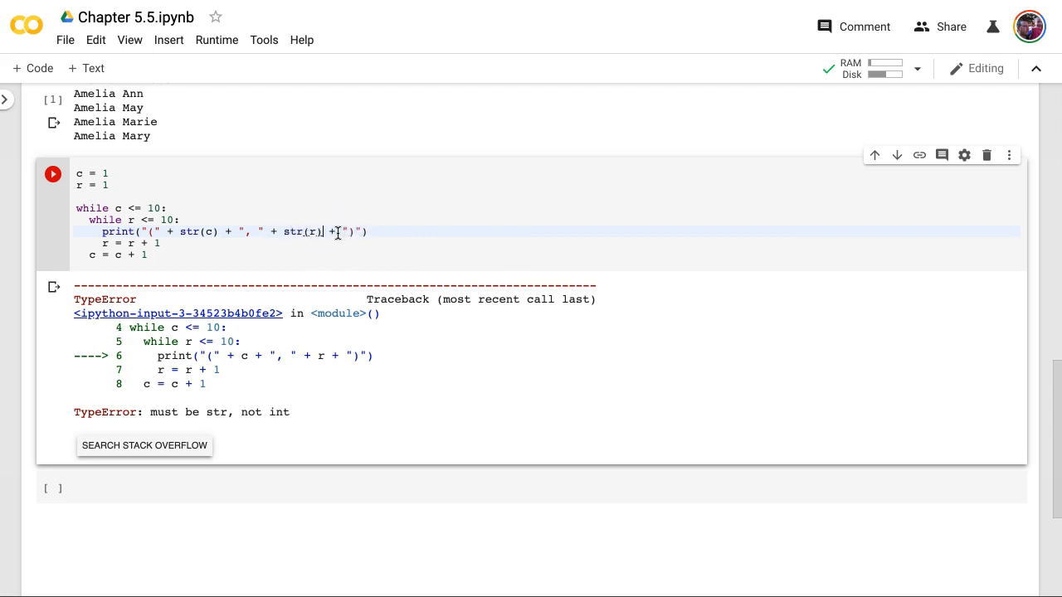
pyautogui.click(54, 173)
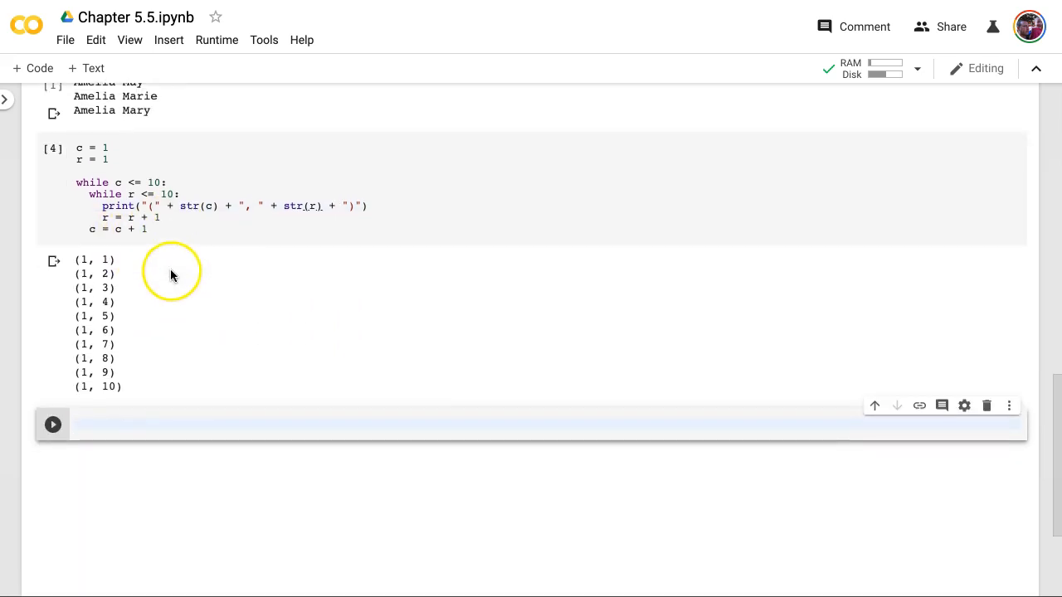
pyautogui.moveTo(203, 300)
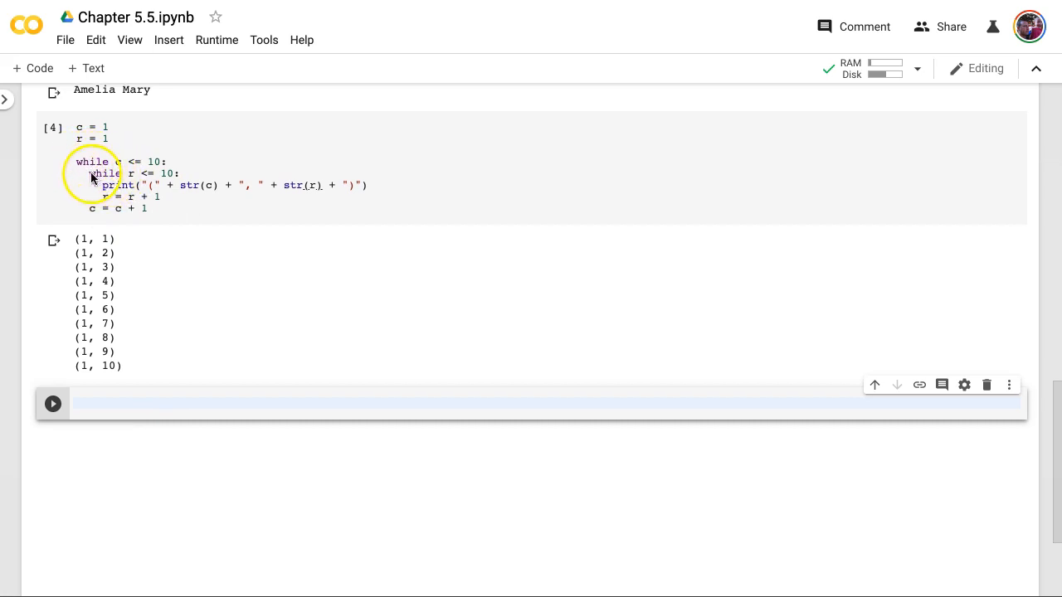
pyautogui.moveTo(149, 210)
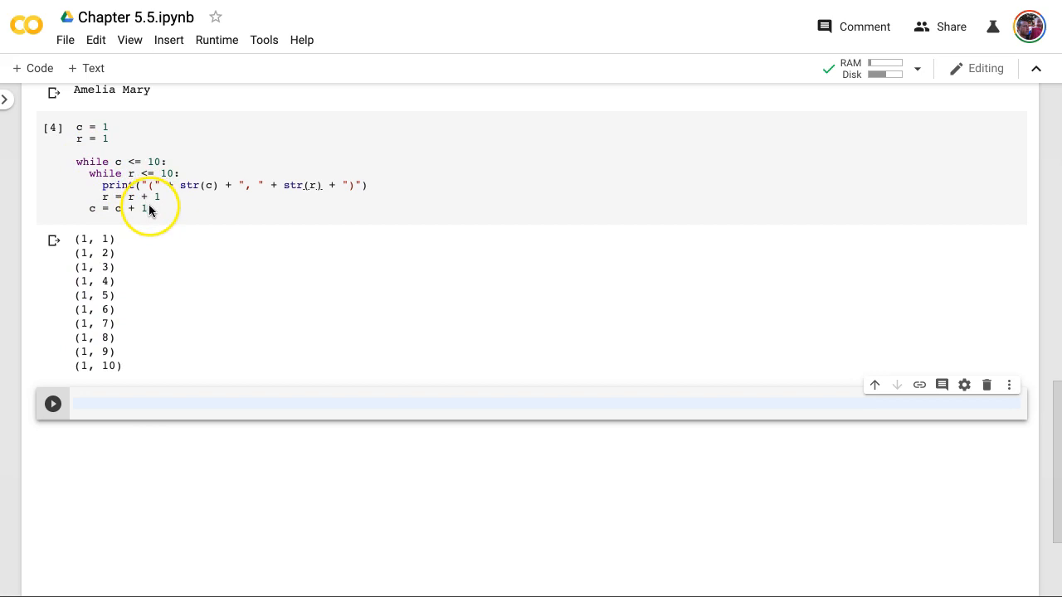
pyautogui.moveTo(90, 210)
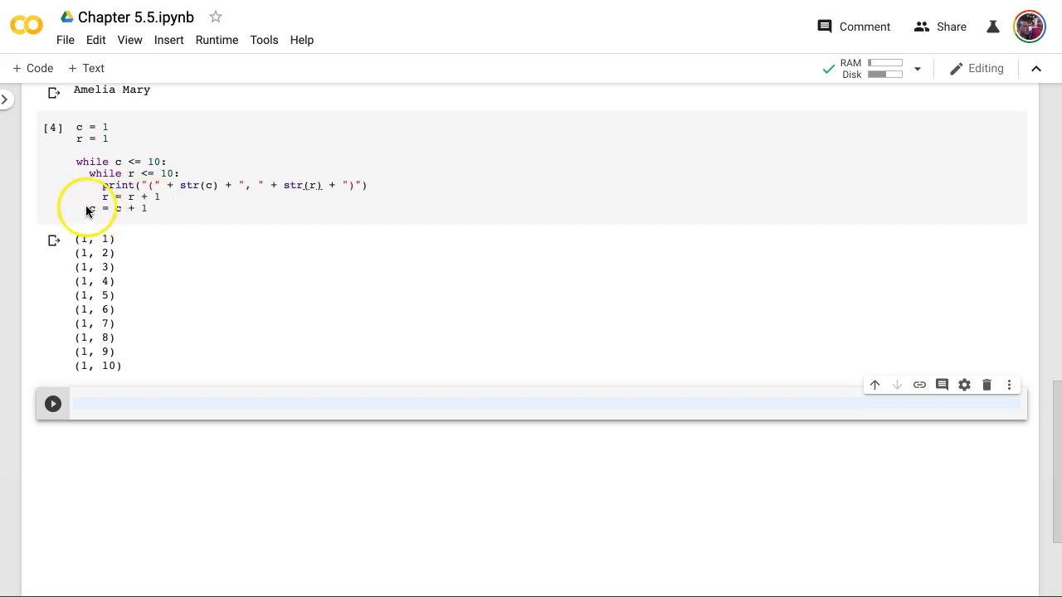
pyautogui.moveTo(125, 162)
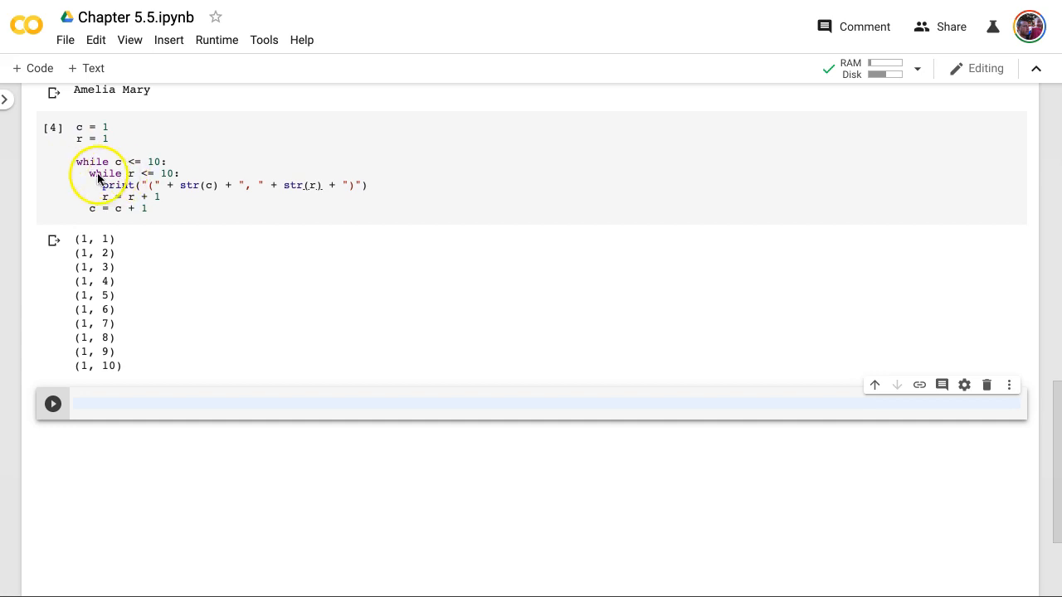
pyautogui.moveTo(152, 178)
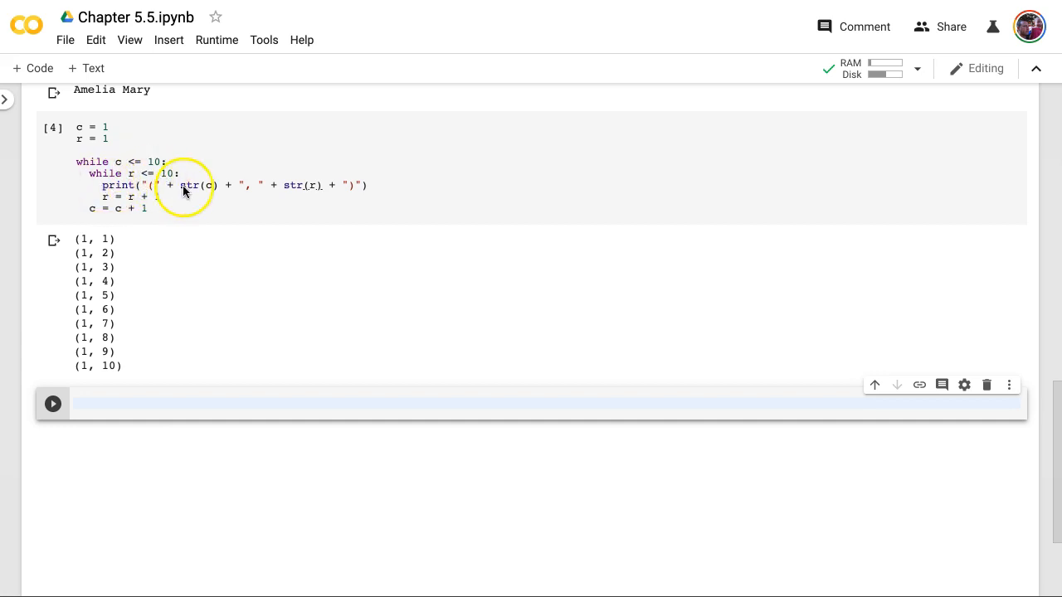
pyautogui.moveTo(83, 173)
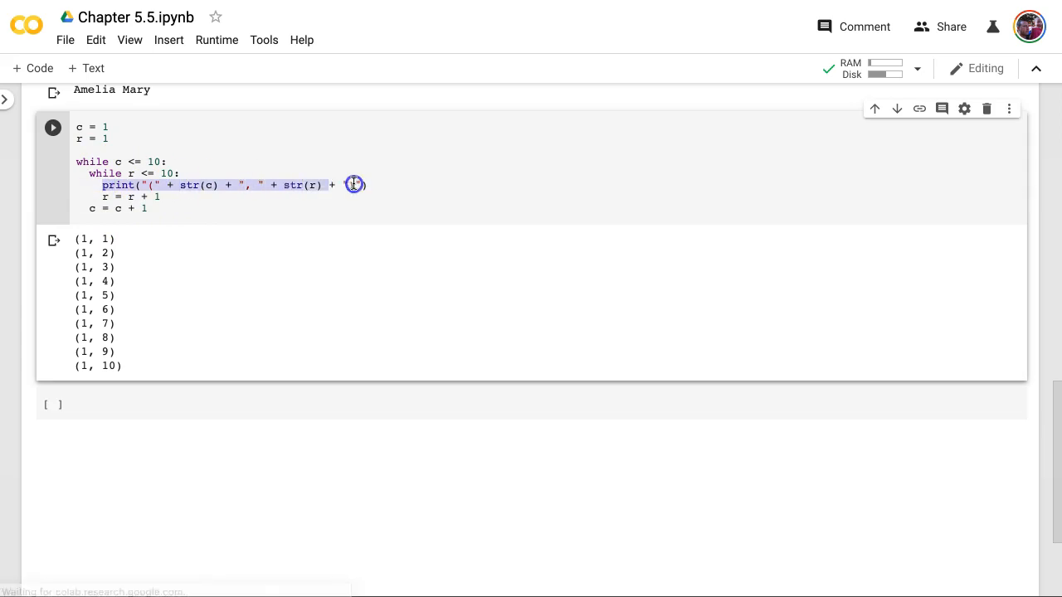
# Add r = 1 after the inner loop and rerun, printing pairs through (10, 10).
pyautogui.write('")"')
pyautogui.write('r = 1')
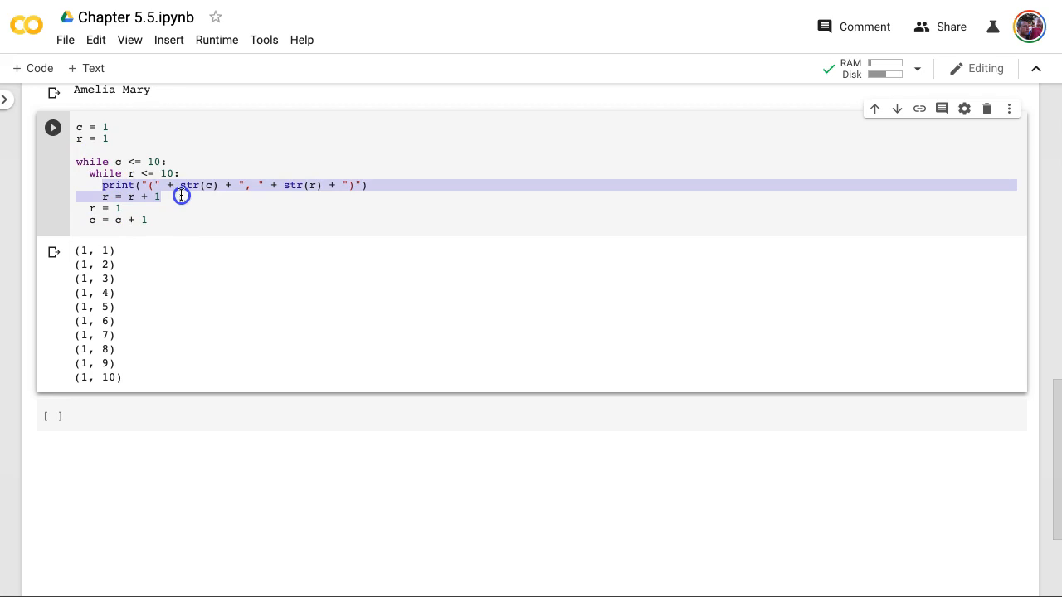
pyautogui.click(130, 197)
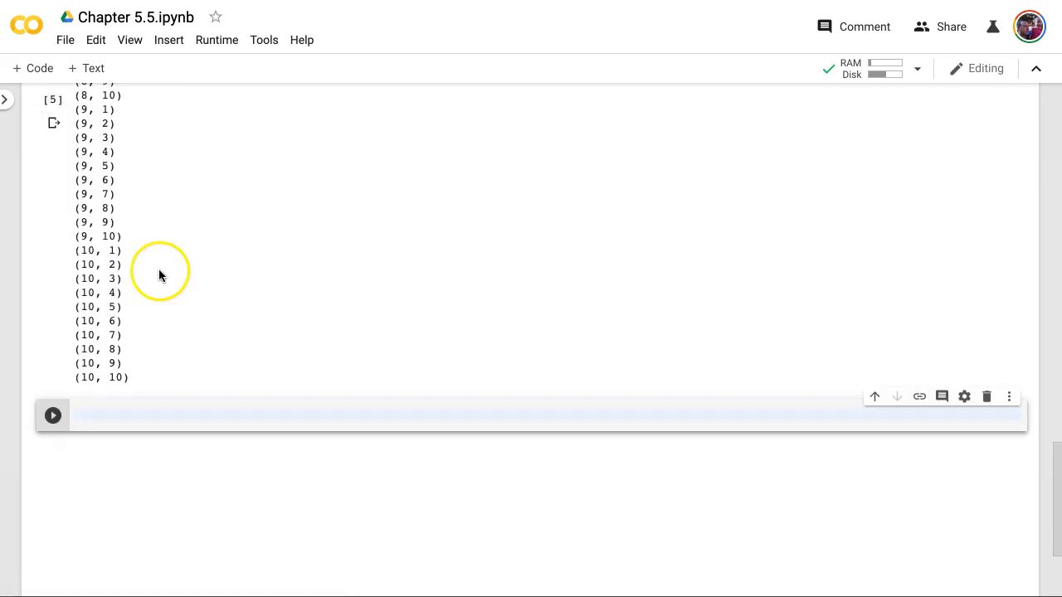
pyautogui.scroll(3)
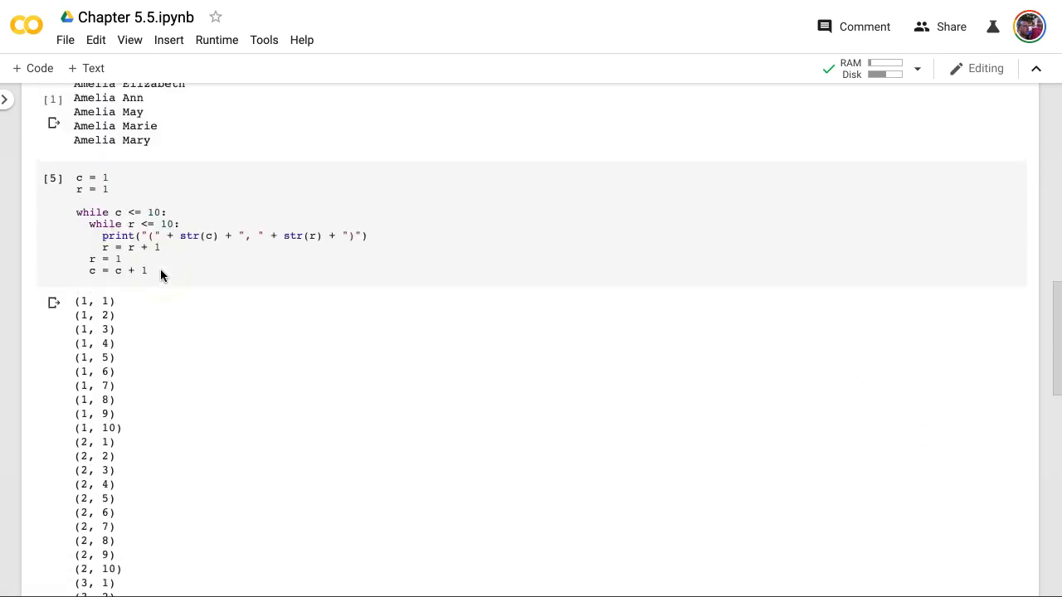
pyautogui.scroll(-3)
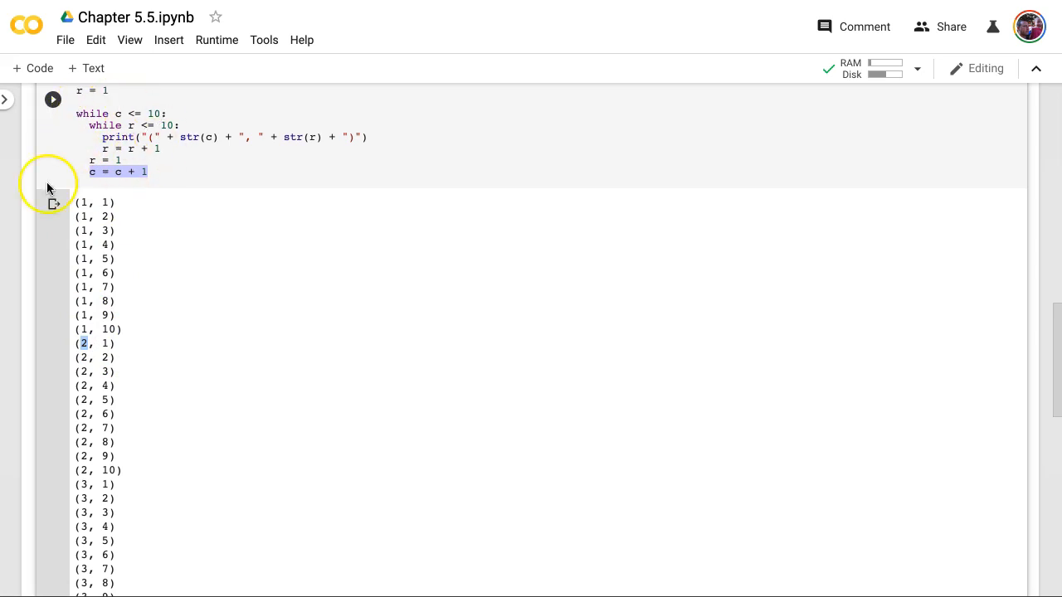
pyautogui.scroll(-3)
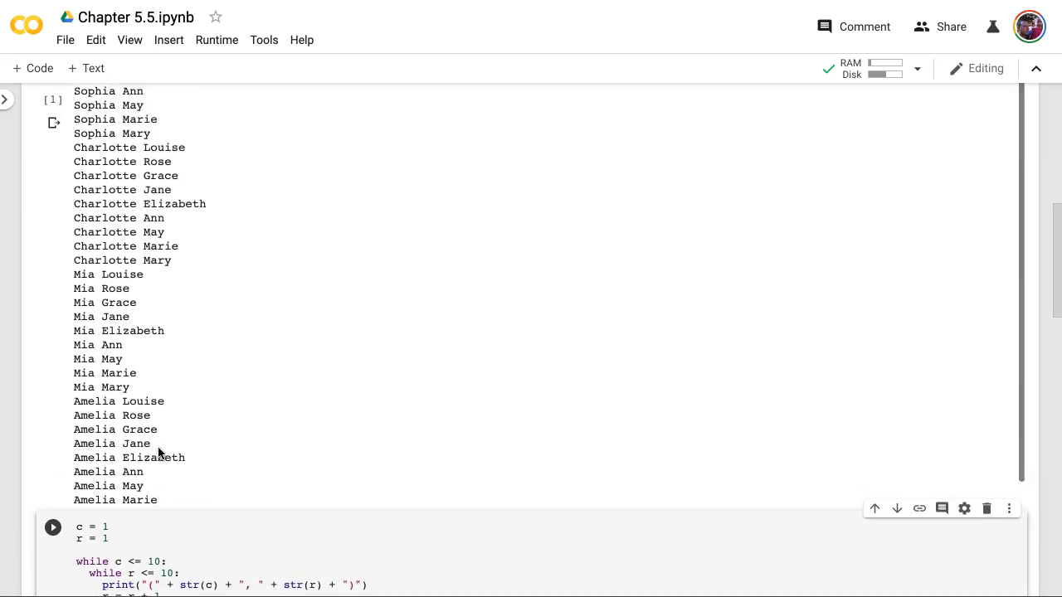
pyautogui.scroll(3)
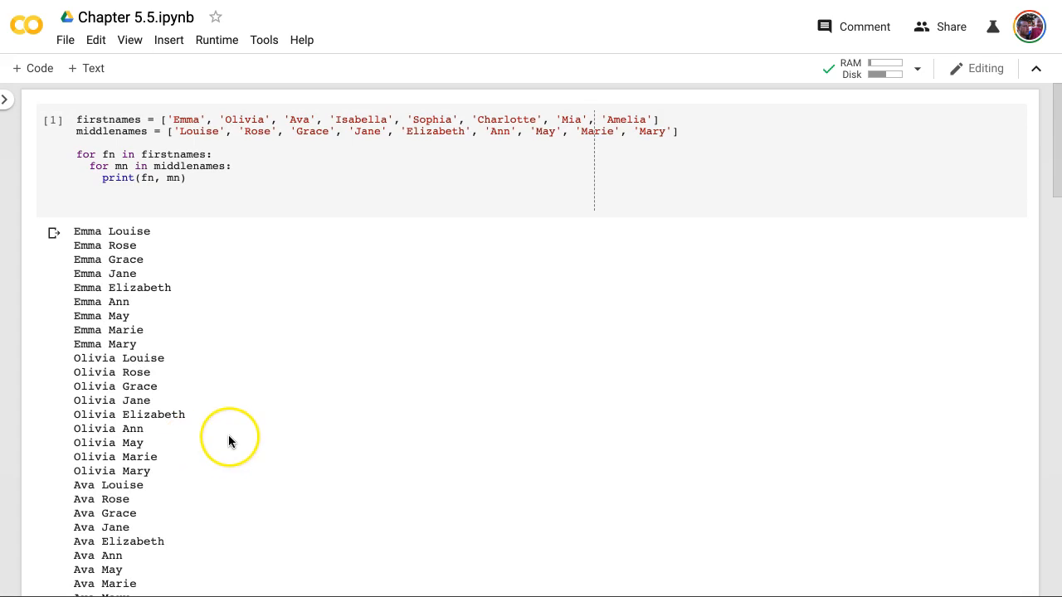
pyautogui.scroll(-3)
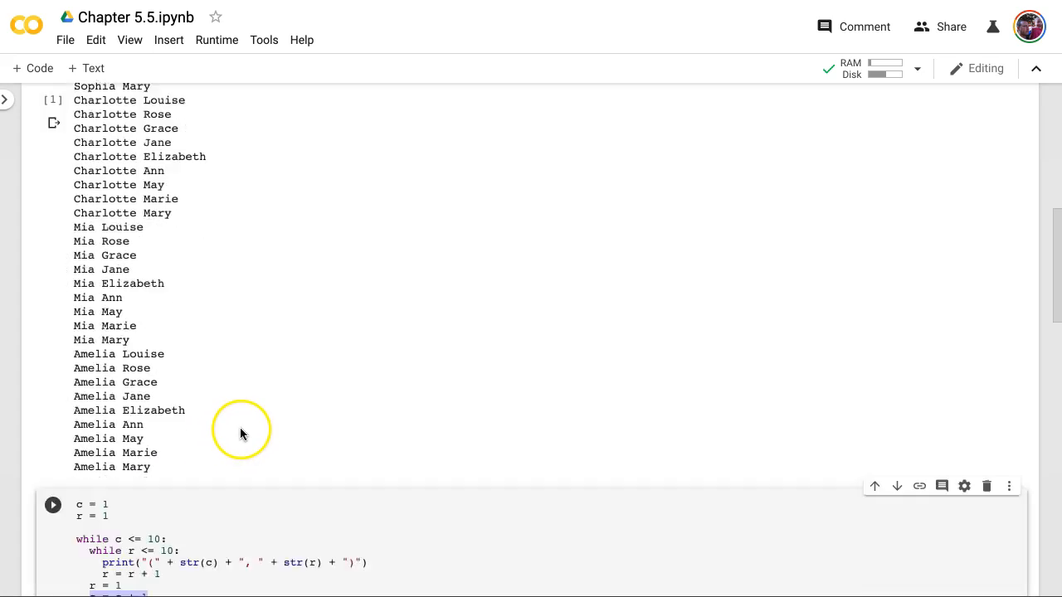